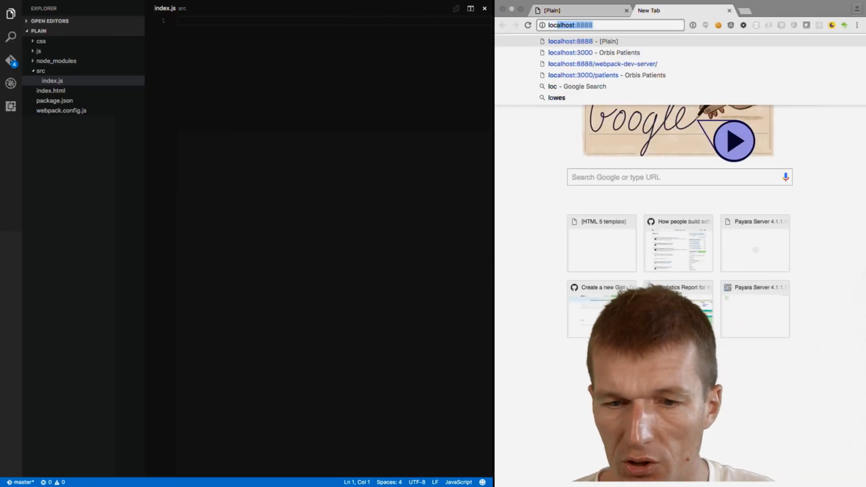
- Load the localhost:8080 numbers endpoint showing 23, 21, 42, then close it to return to Plain
key(Backspace)
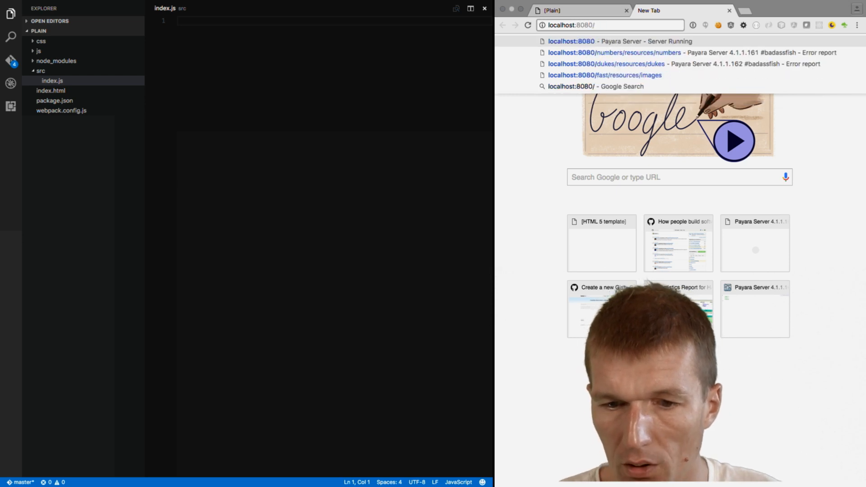
click(614, 53)
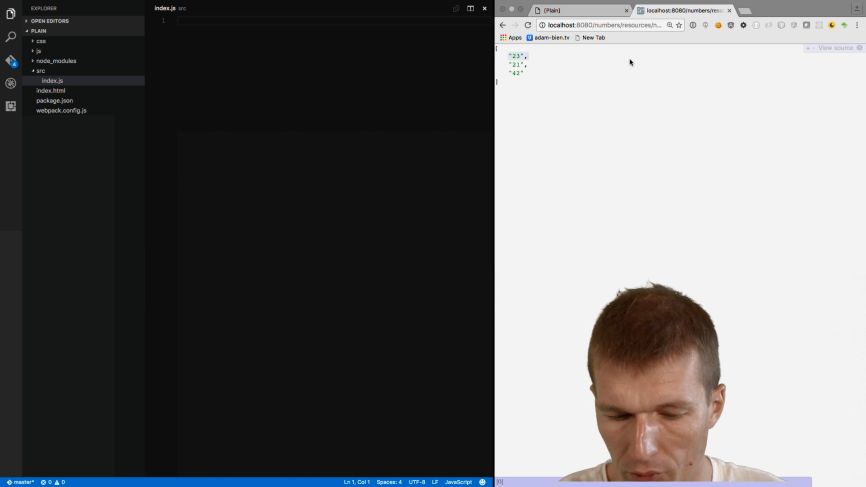
click(607, 25)
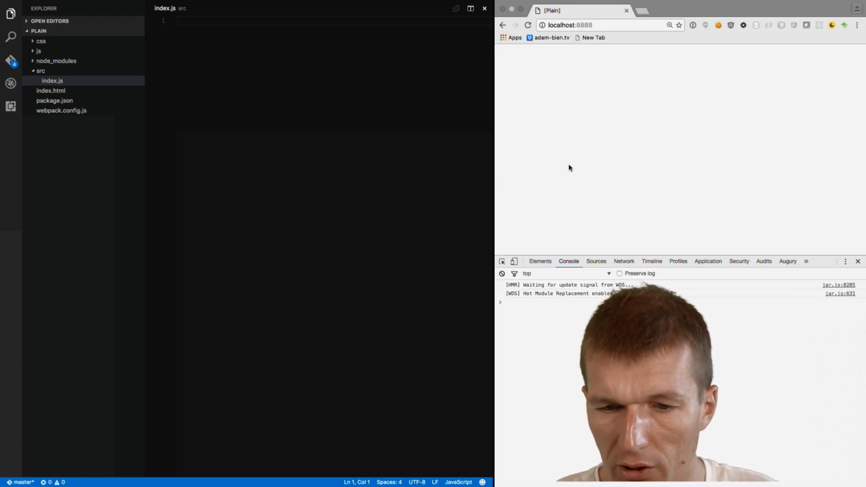
mouse_move(510, 228)
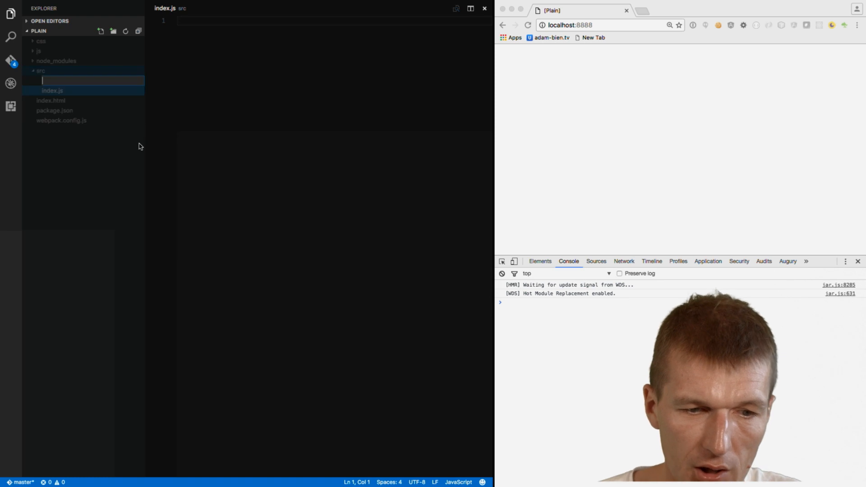
- Create an empty Client.js in src and open index.html to view the app div
text(Client.js)
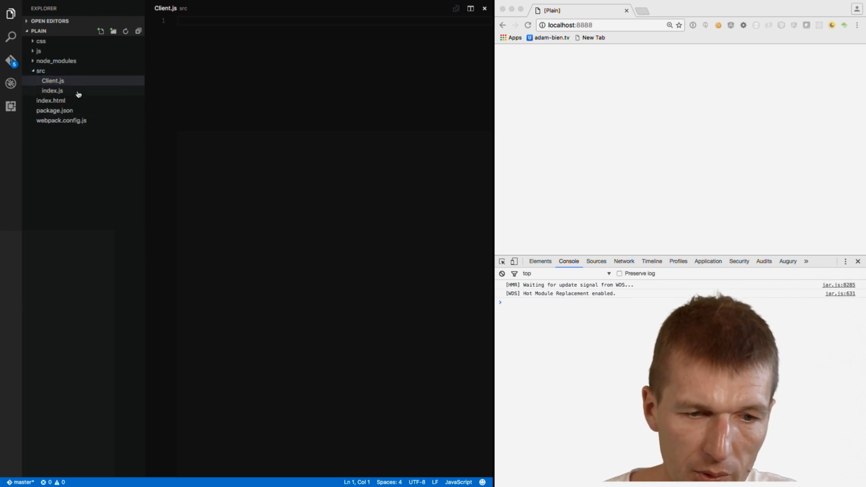
click(51, 100)
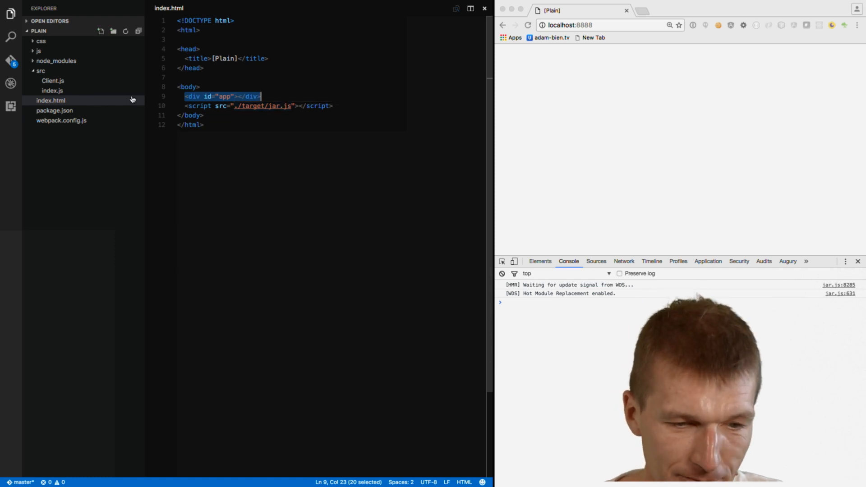
- Review package.json's empty dependencies and webpack.config.js, then open the empty index.js
click(54, 110)
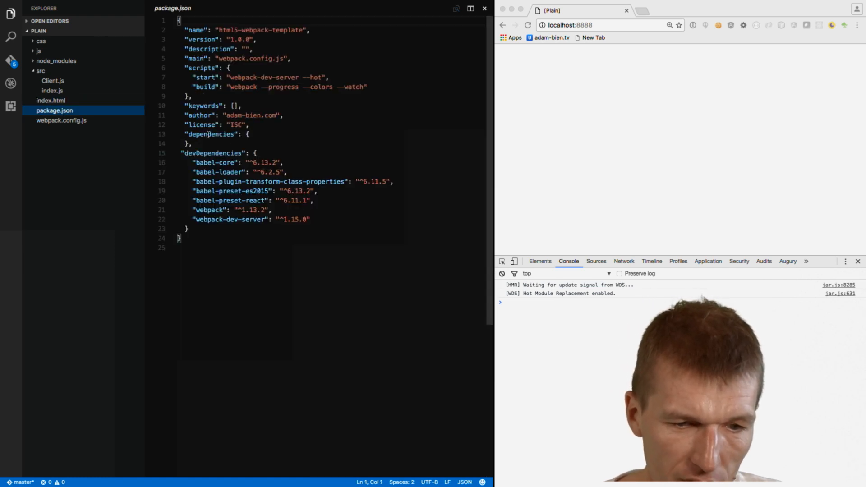
click(250, 134)
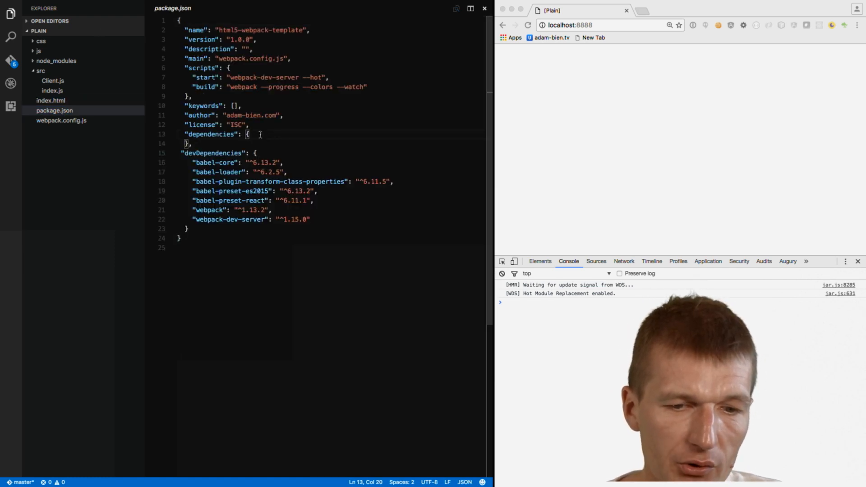
click(61, 120)
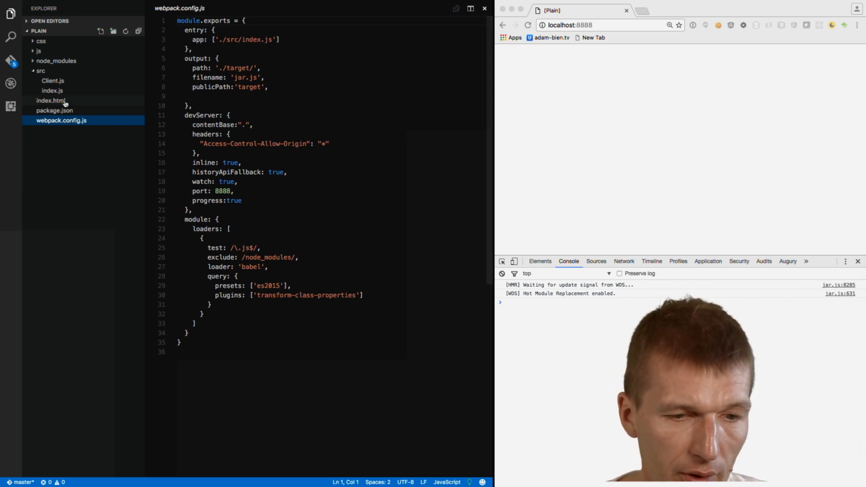
click(52, 90)
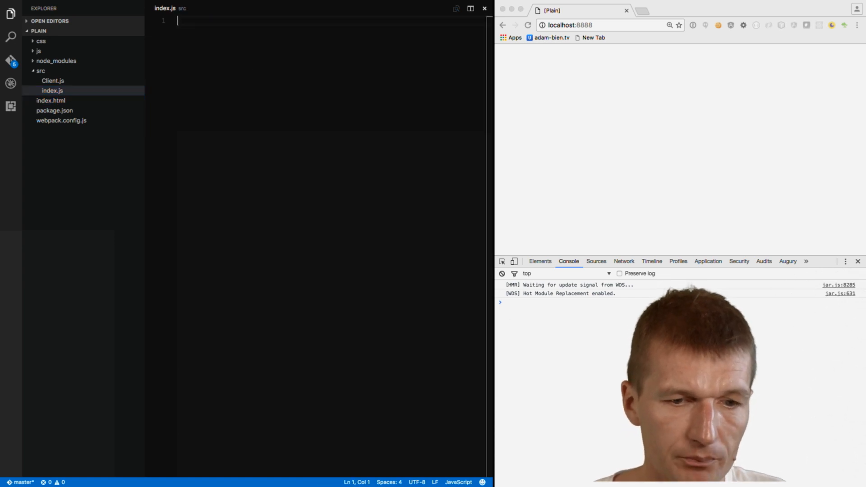
text(console..l)
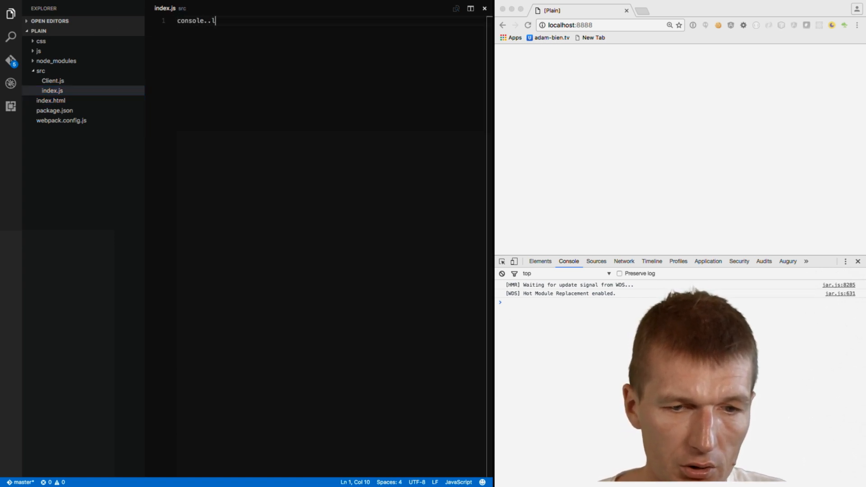
text(log();)
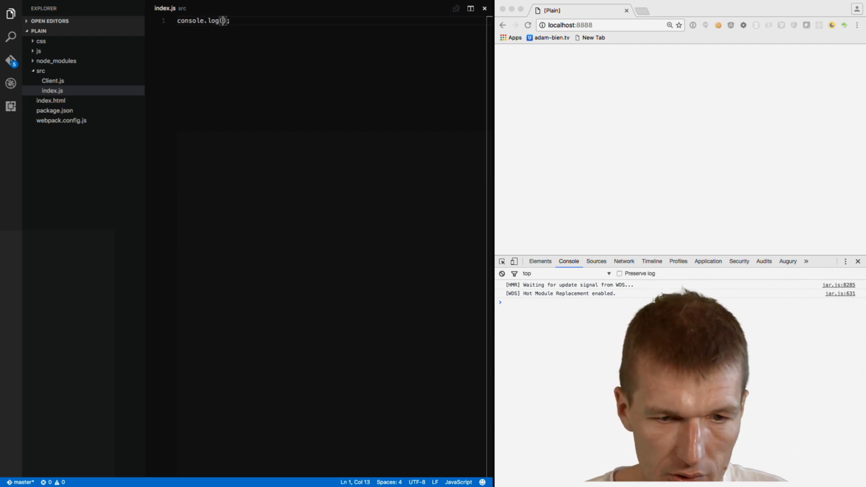
text('duke')
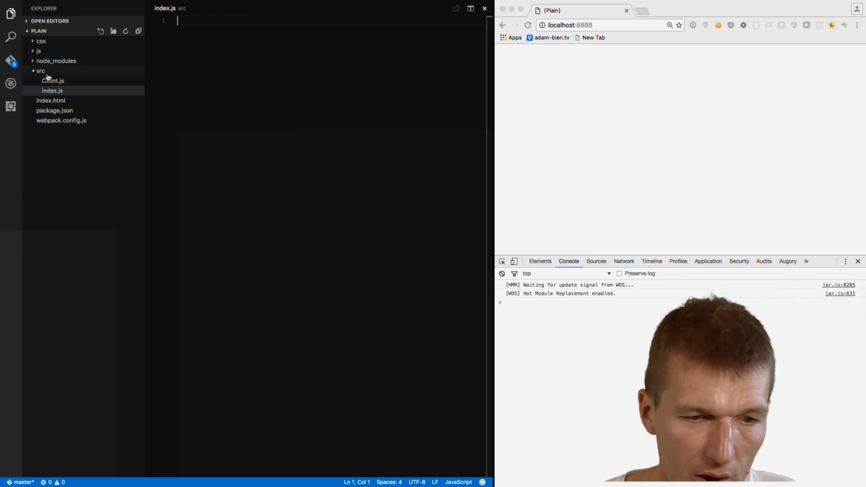
- In Client.js, declare an export default Client class with a constructor
click(52, 81)
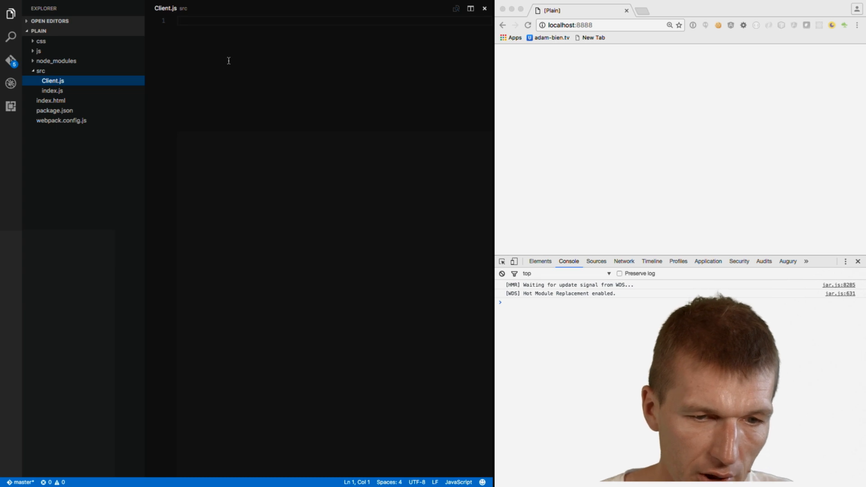
text(export)
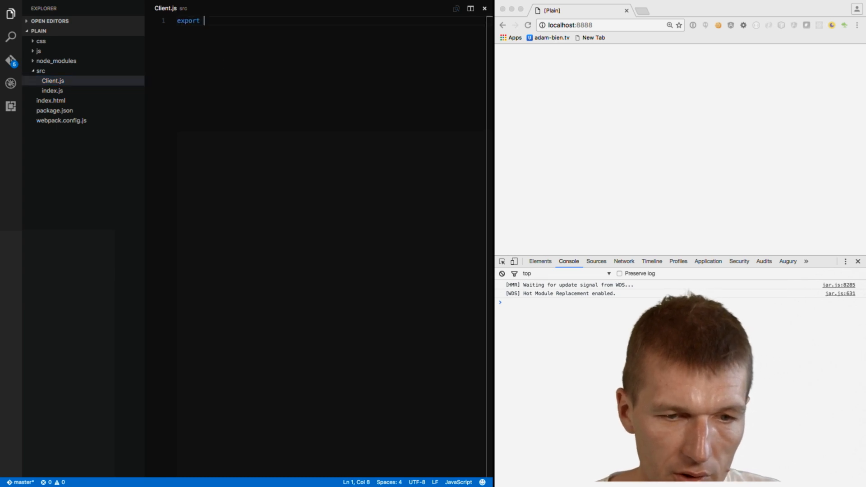
text(default Client)
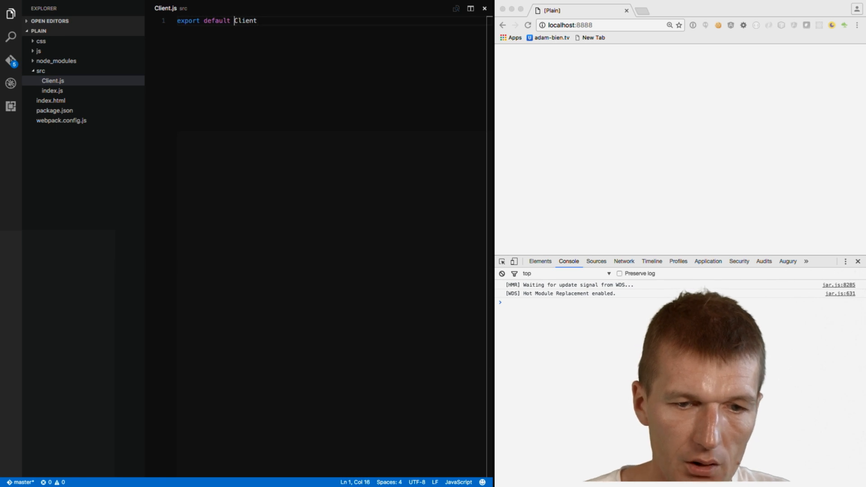
text(class)
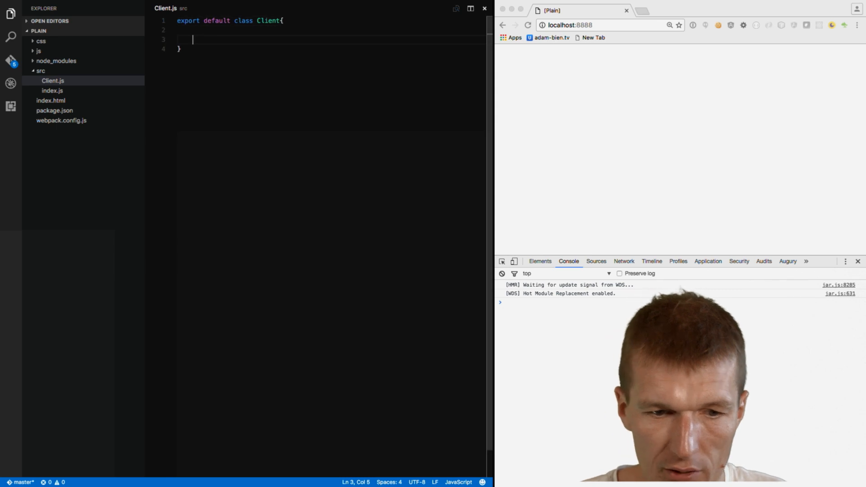
text(c)
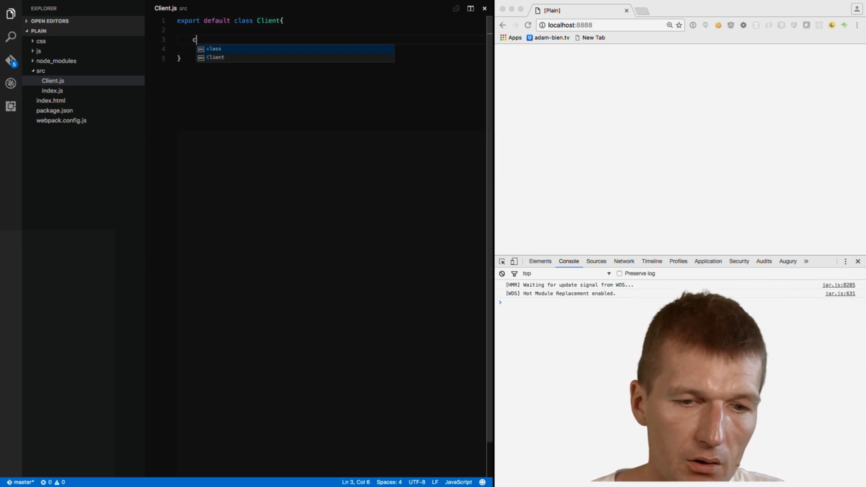
text(onstructor)
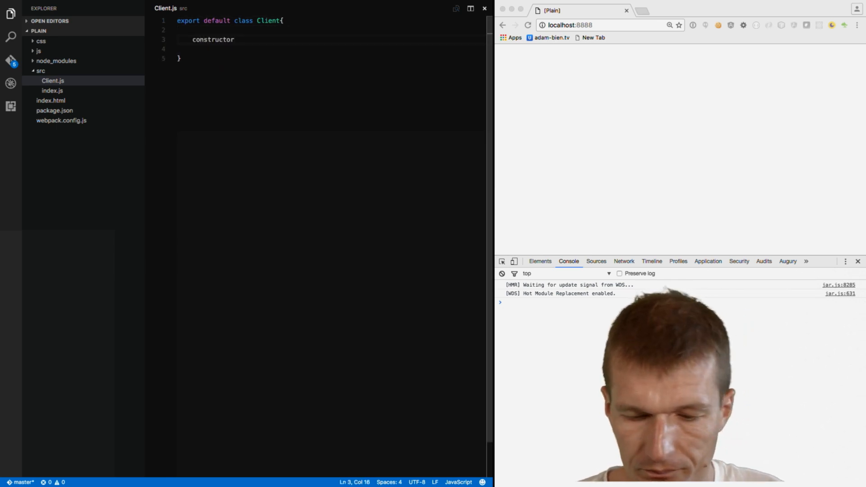
text((){)
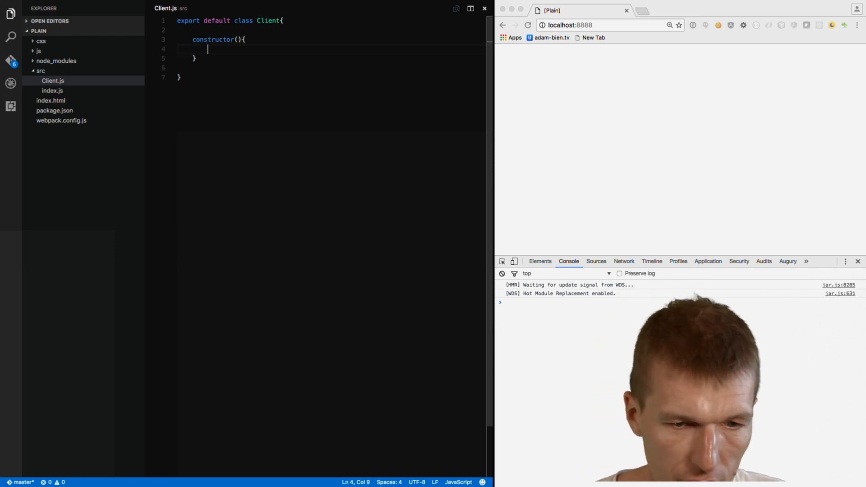
text(this.r)
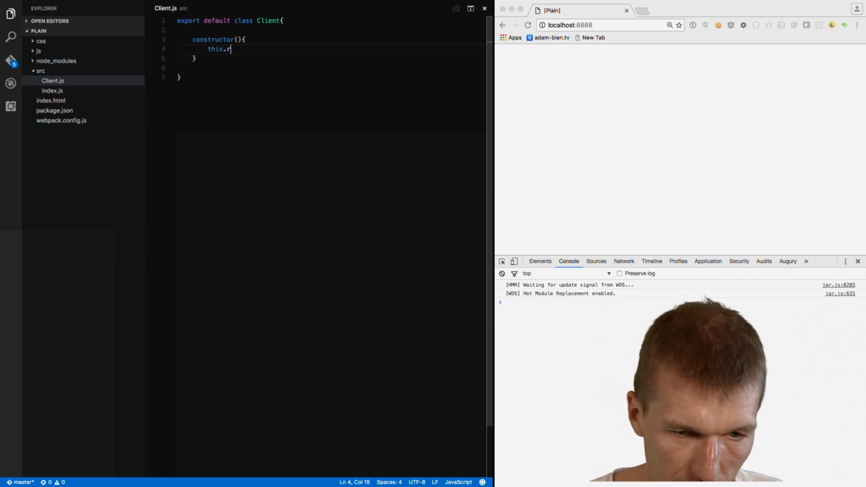
text(ui)
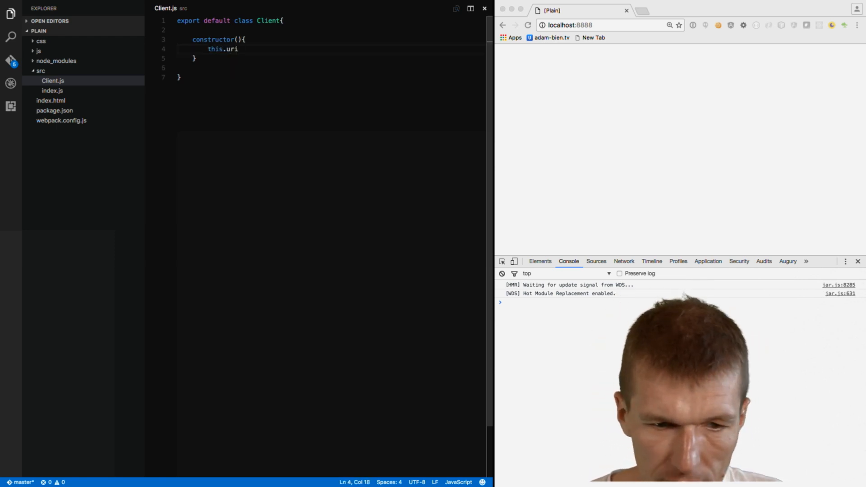
text(="";;)
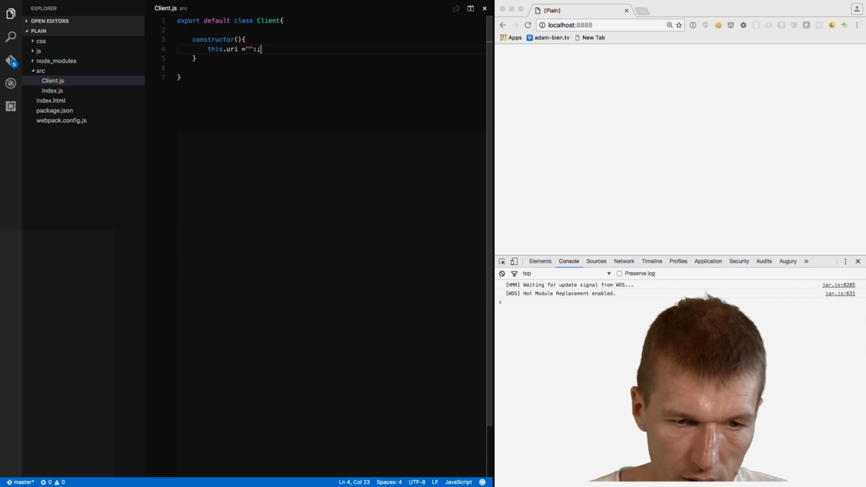
key(Backspace)
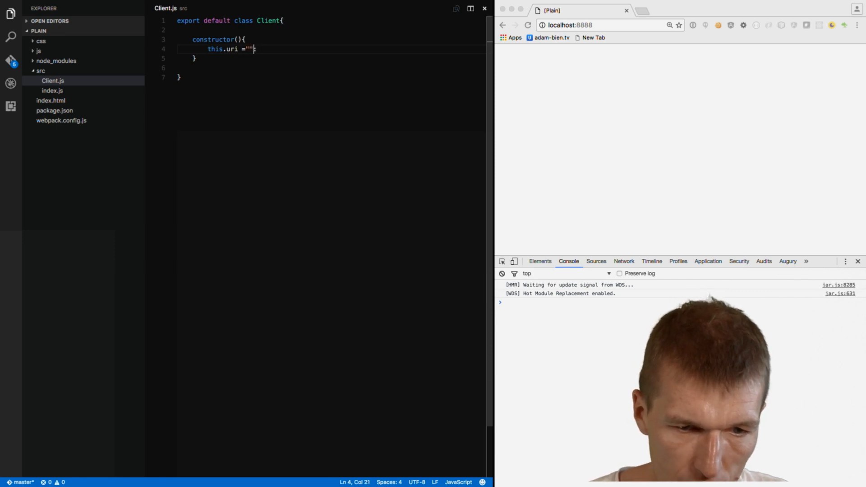
text(;)
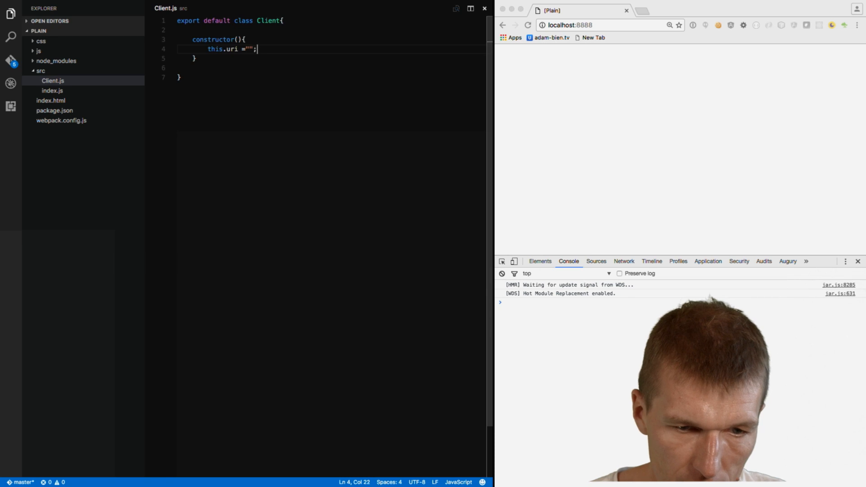
text(http://localhost:8080/numbers/resources/numbers)
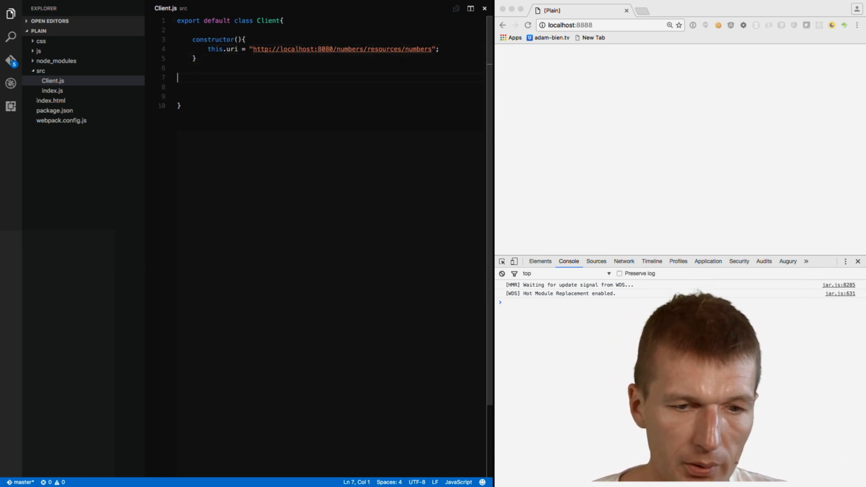
- Add a numbers() method storing a new Promise in result and returning result
text(numbers)
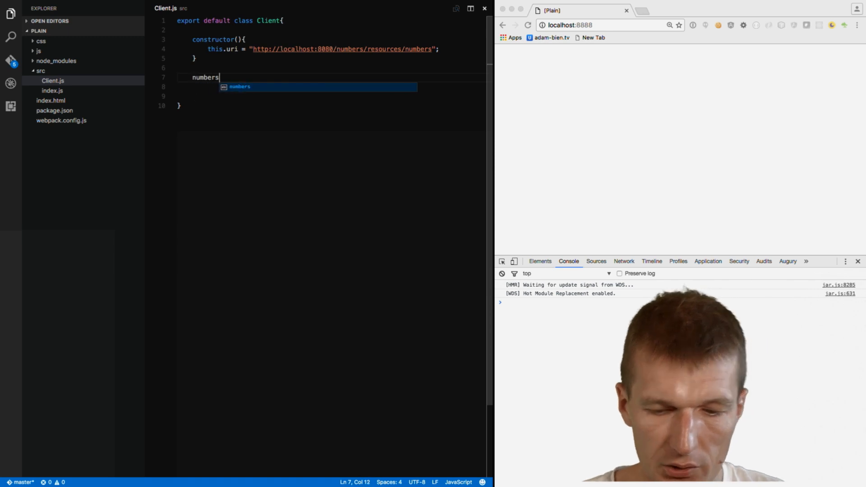
text((){)
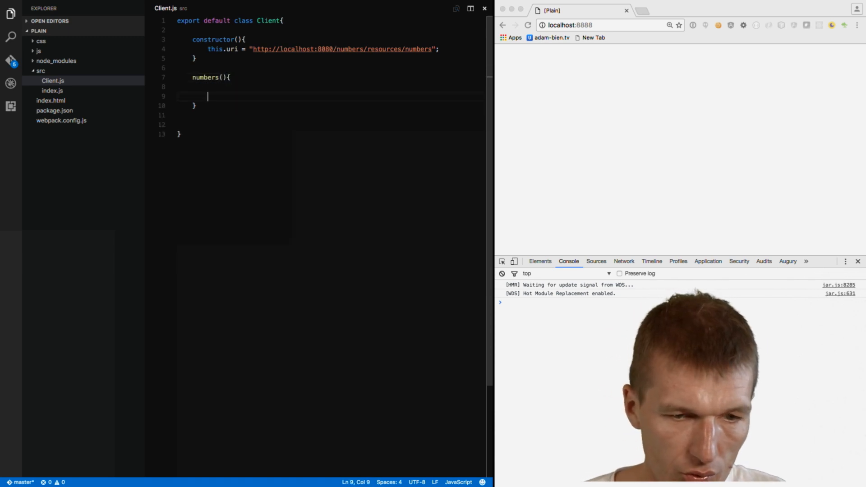
text(let p)
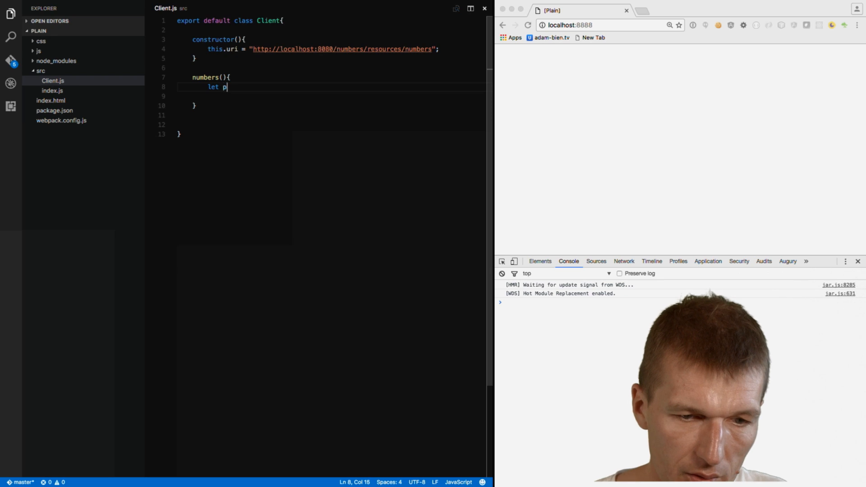
text(esult)
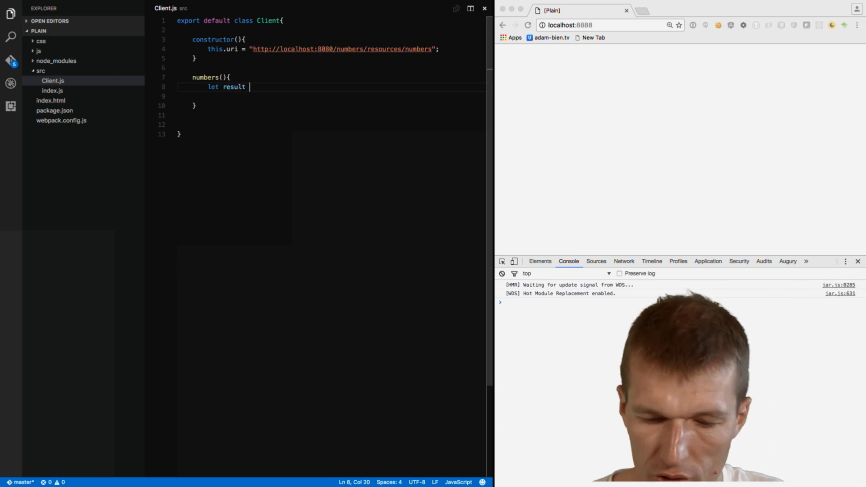
text(= new Promo)
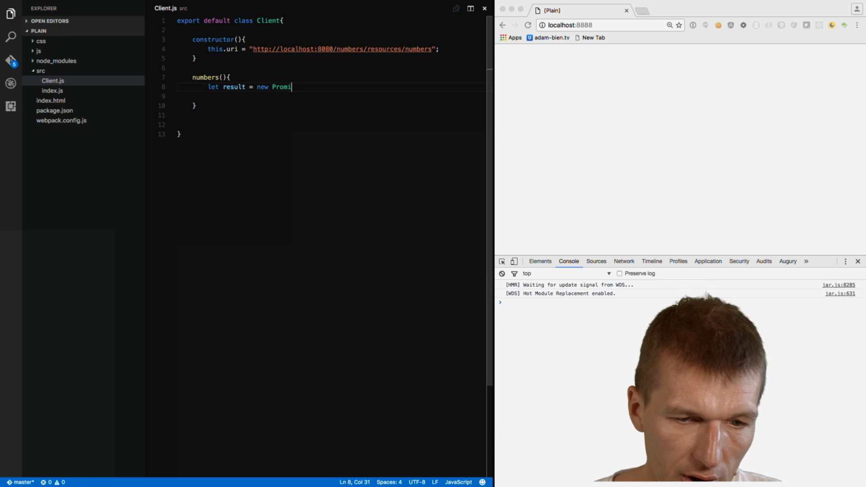
text(se();)
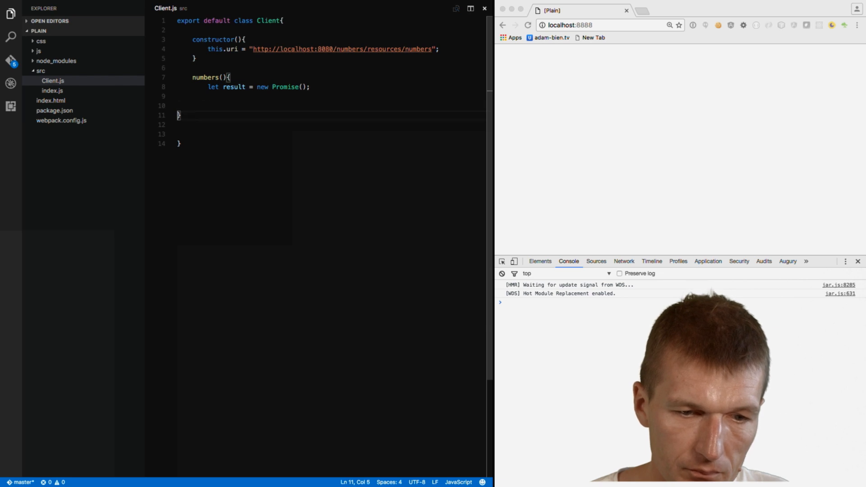
text(return)
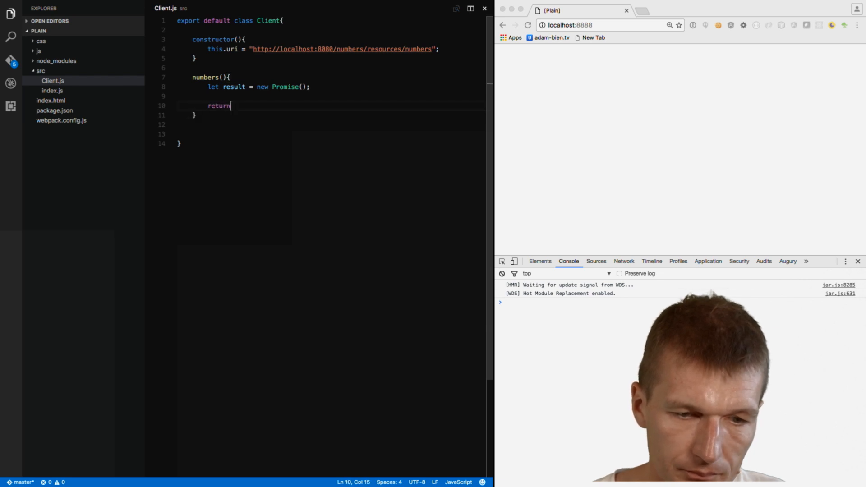
text(result;)
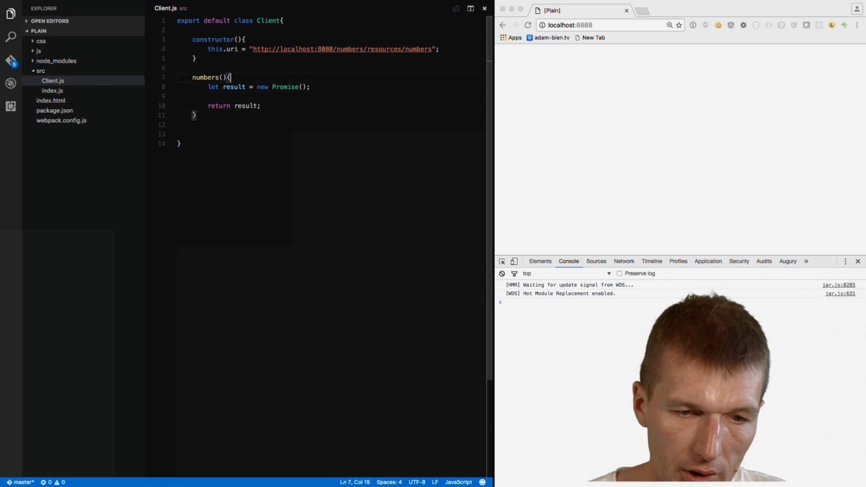
click(302, 87)
text((resolve,reject) = > )
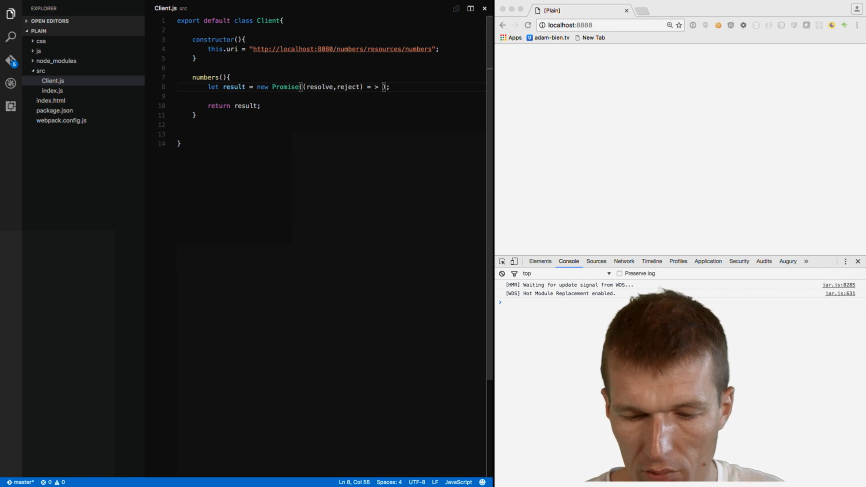
- Inside the Promise, create an XMLHttpRequest and open a 'GET' to this.uri
text({)
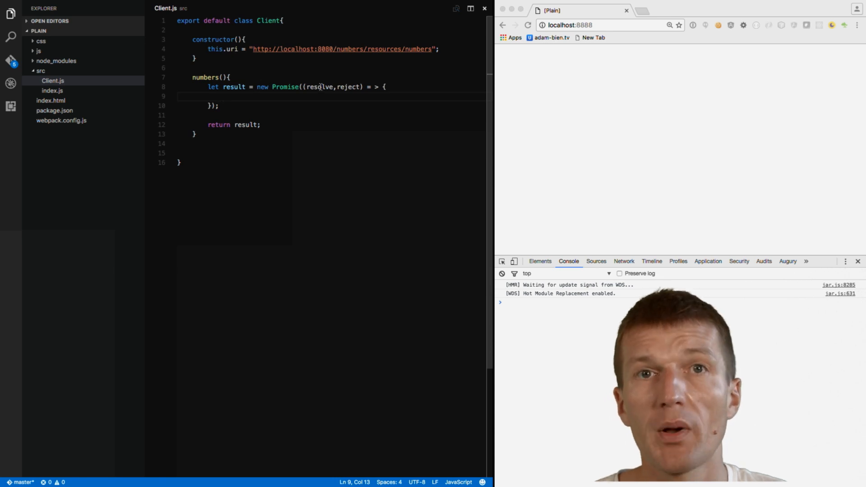
text(let res)
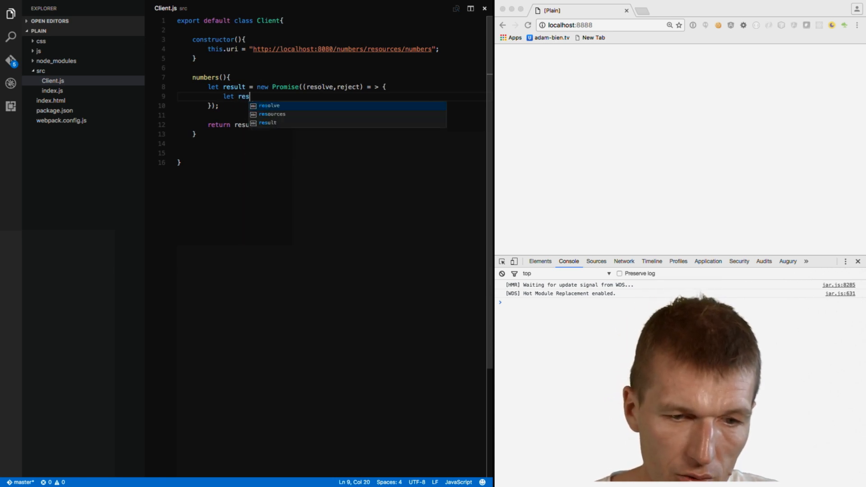
text(q)
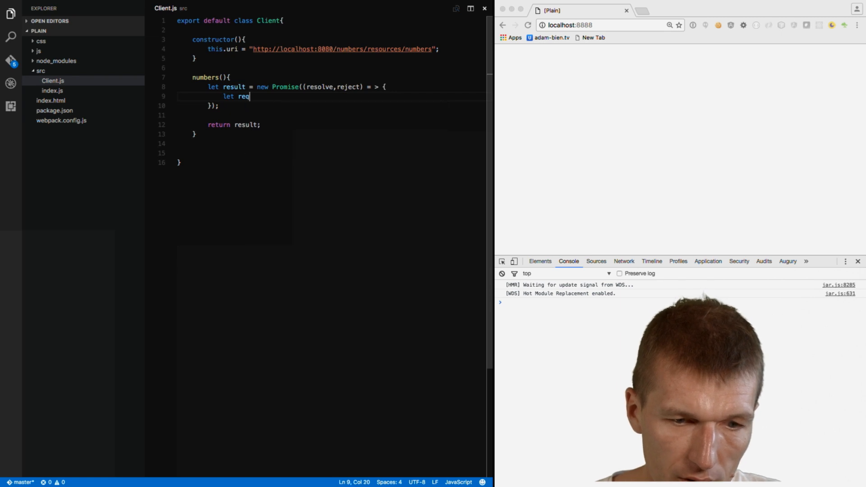
text(uest =)
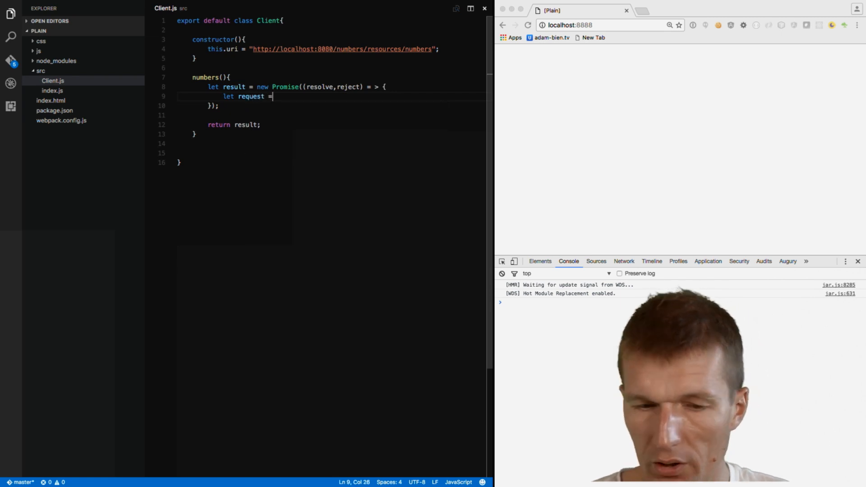
text(new XMLHttpReques)
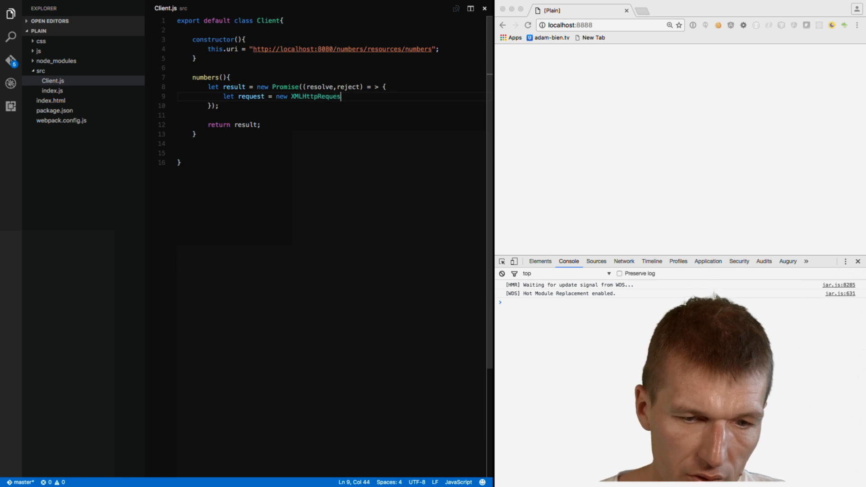
text(t();)
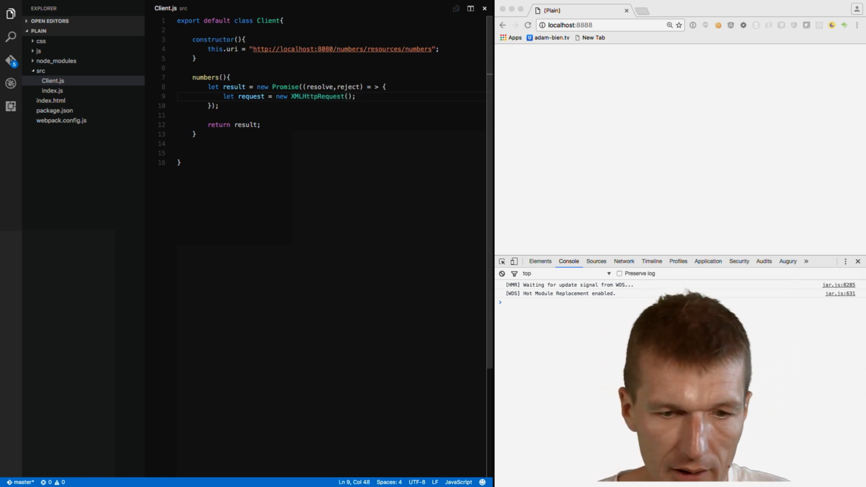
text(request.open)
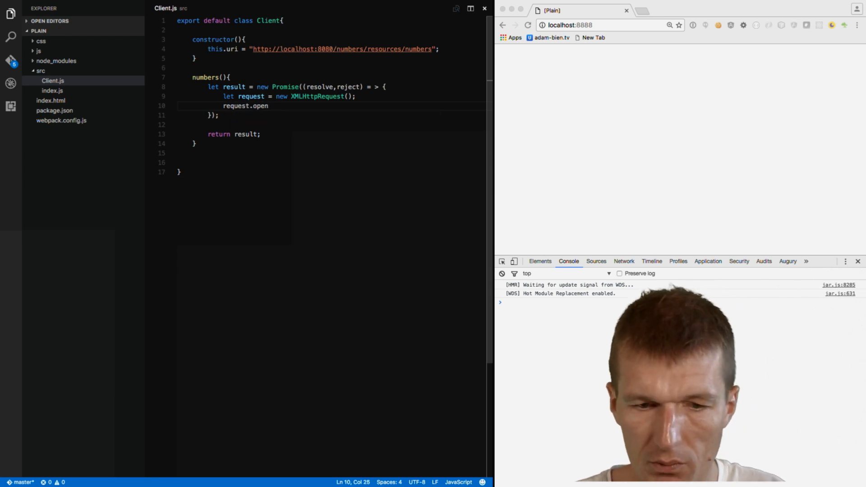
text(('');)
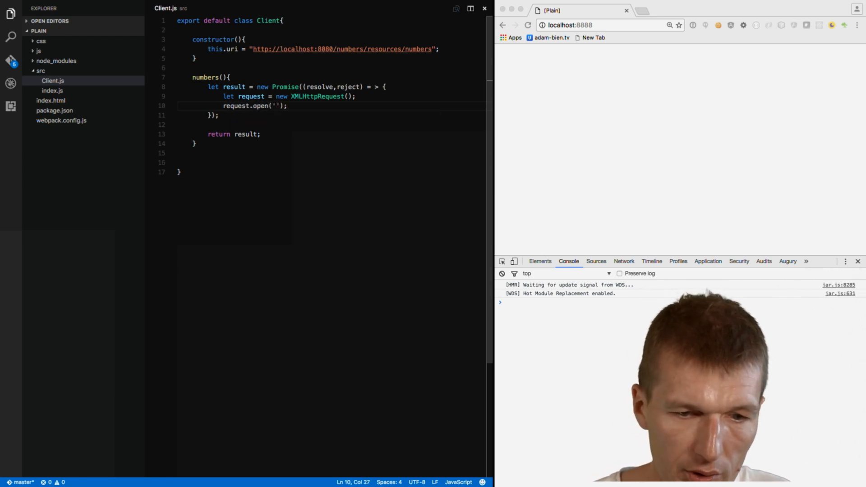
text('GET',)
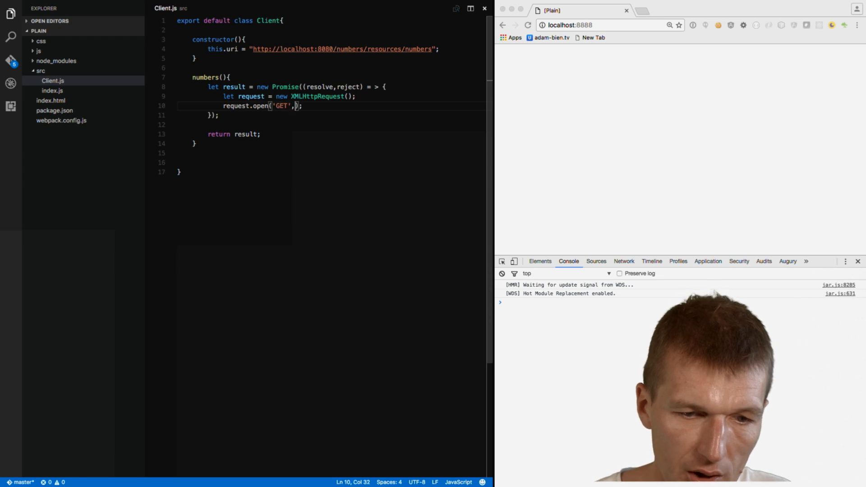
text(this.uri)
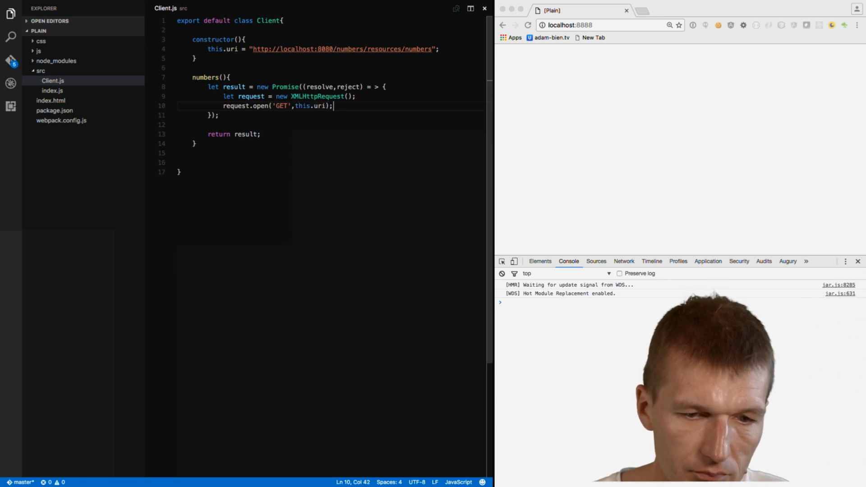
- Add an onreadystatechange handler storing request.responseText in raw
text(r)
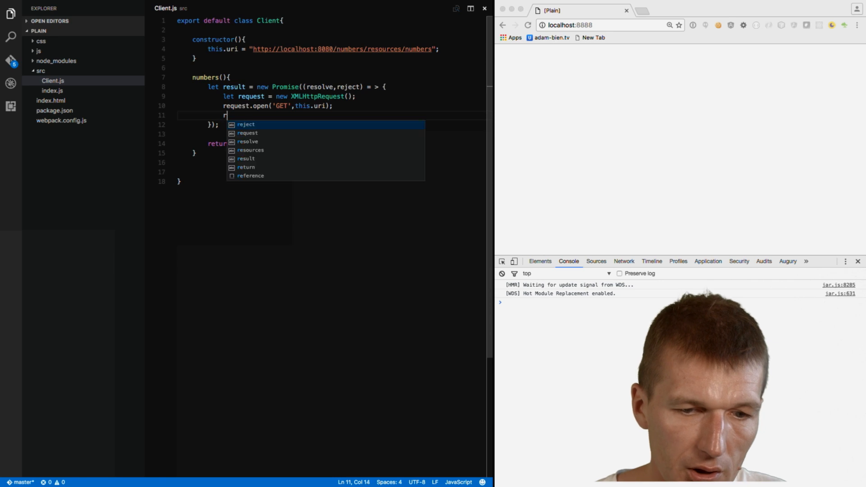
text(equest.on)
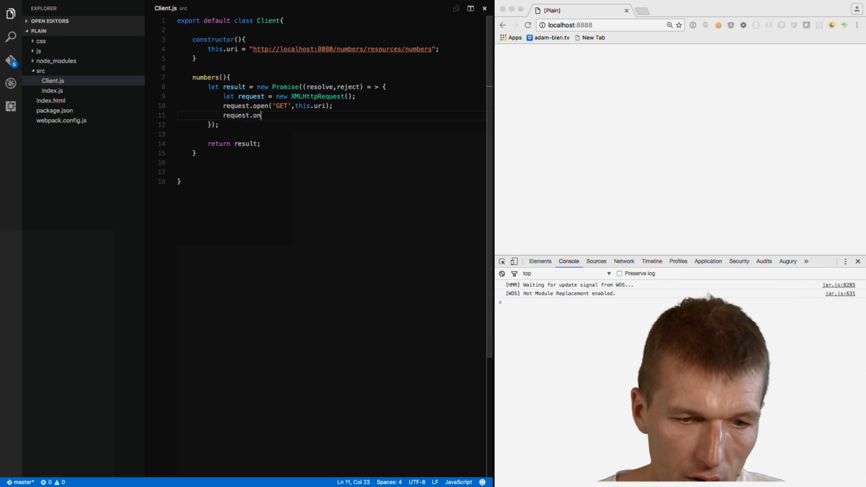
text(readystatecha)
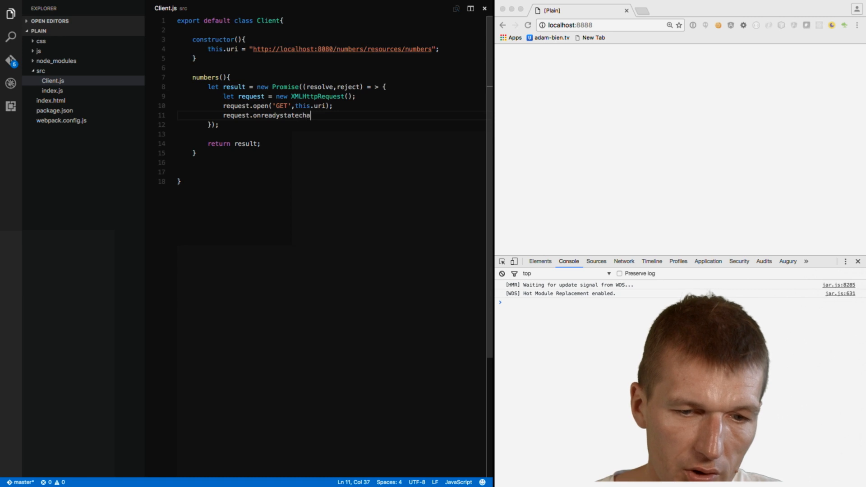
text(nge =)
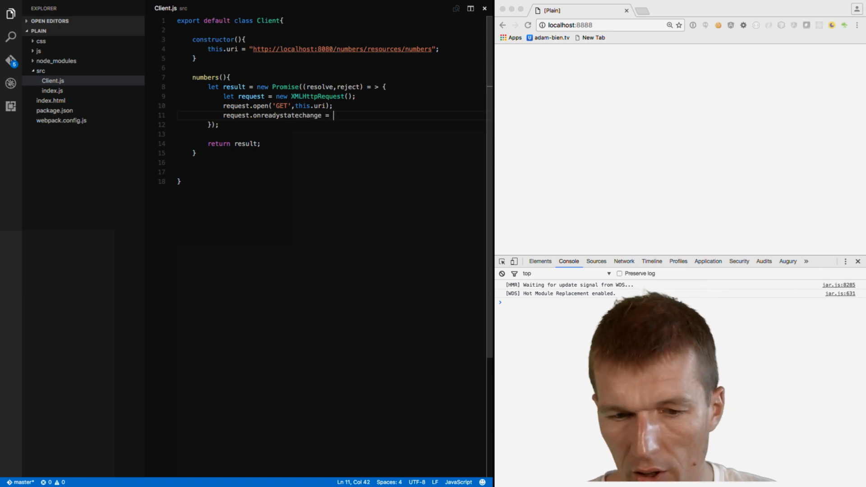
text(() =>)
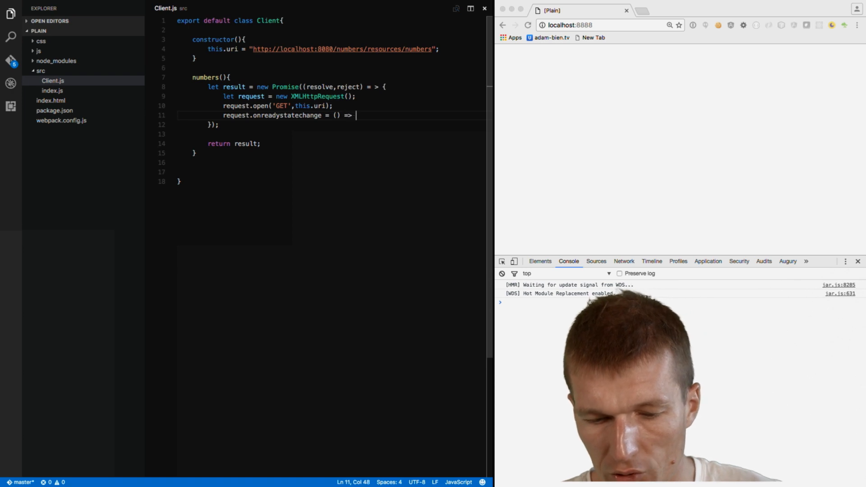
text(request.r)
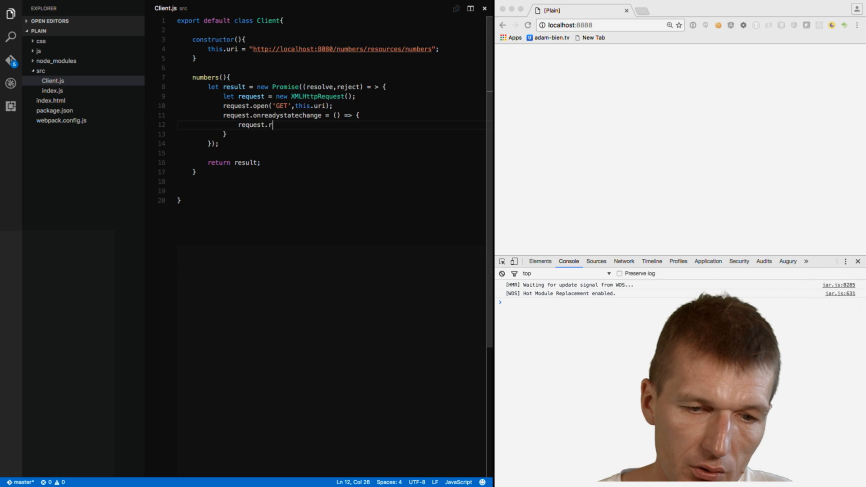
text(esponseTe)
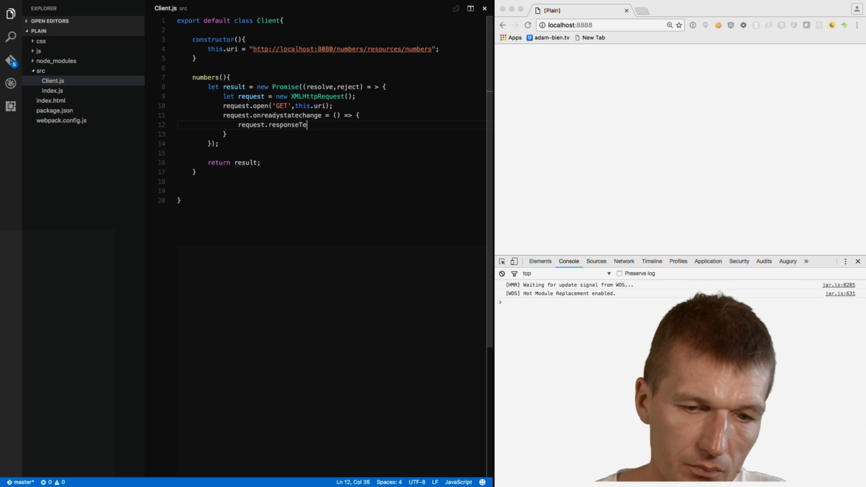
text(xt;)
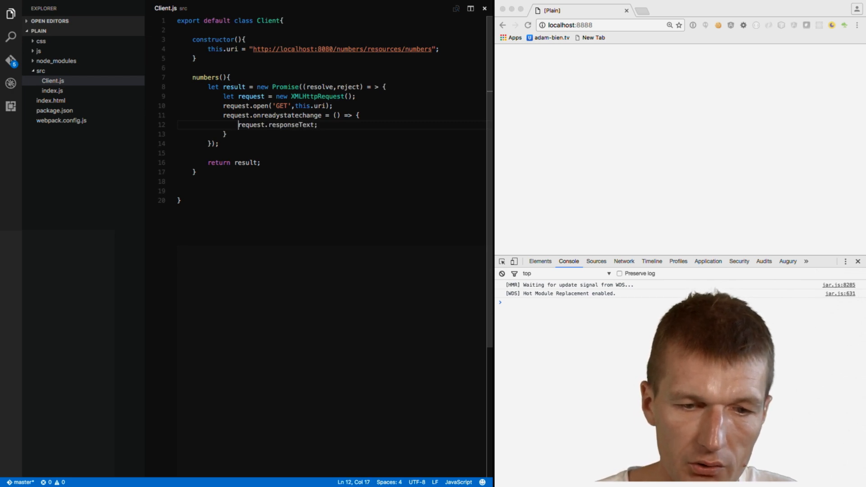
text(let raw =)
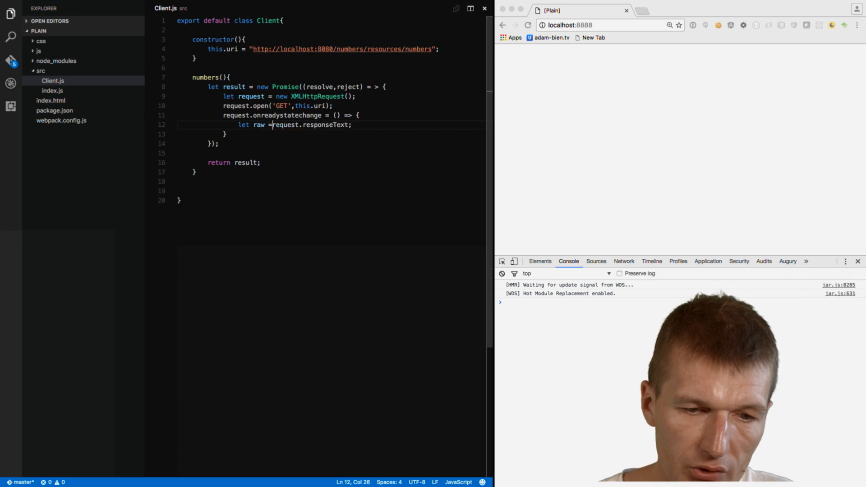
- Parse raw into json with JSON.parse(raw) on the next line
key(Enter)
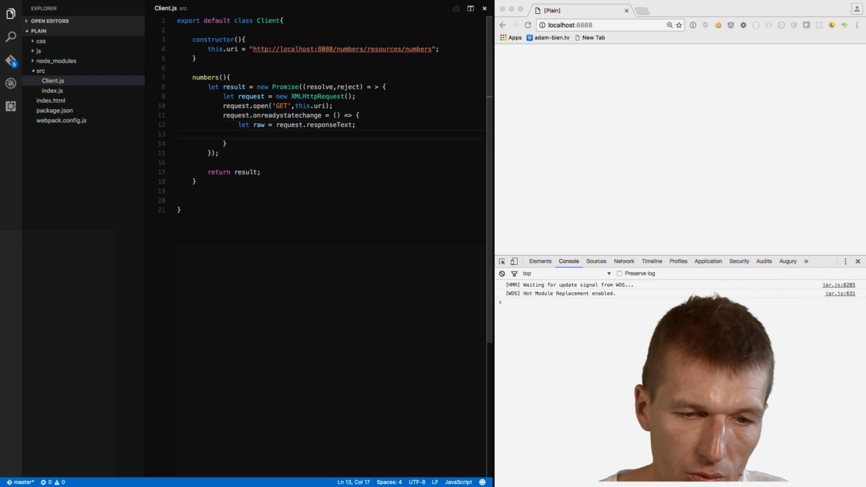
text(let json =)
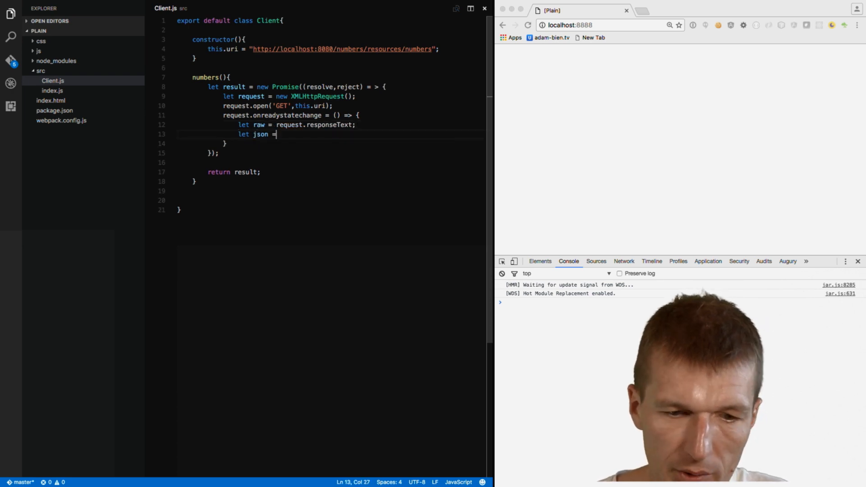
text(JSON.pa)
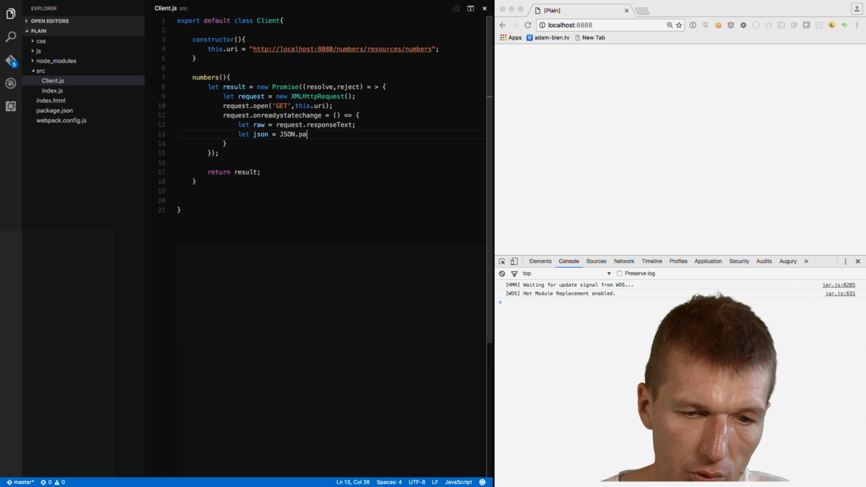
text(rse)
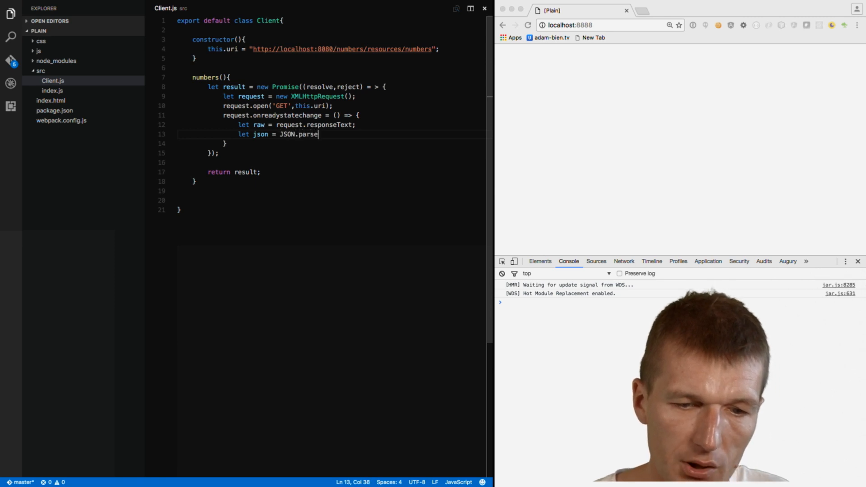
text(())
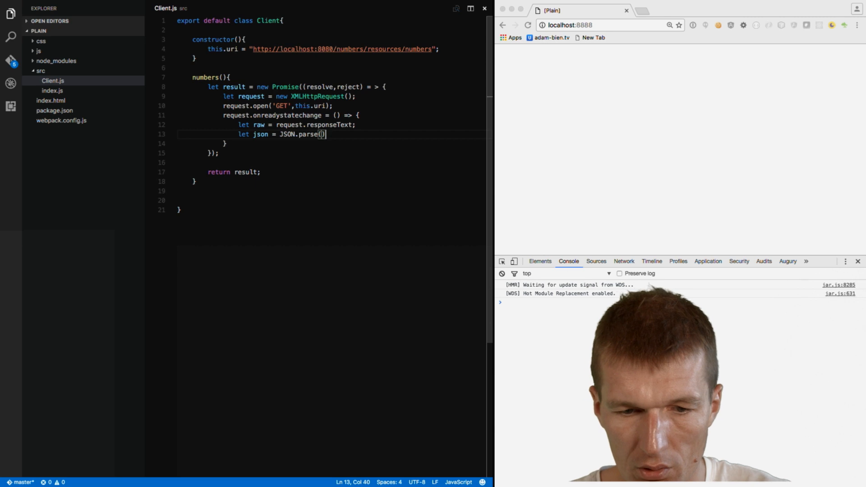
text(r)
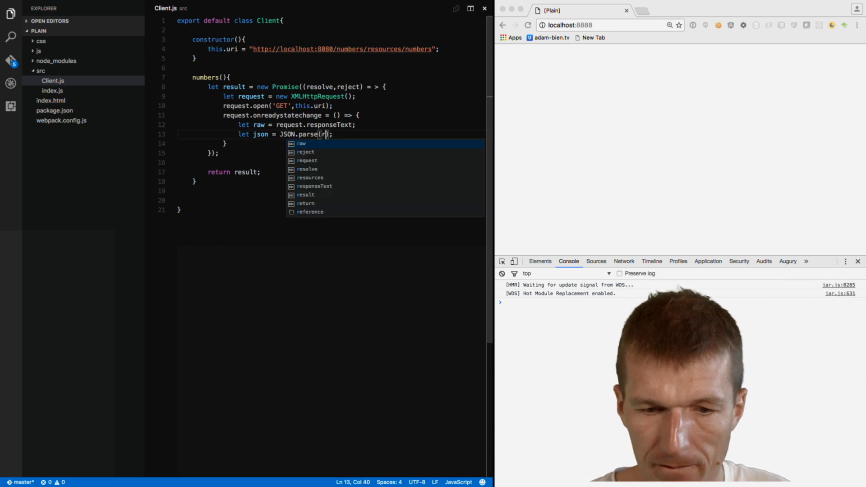
key(Enter)
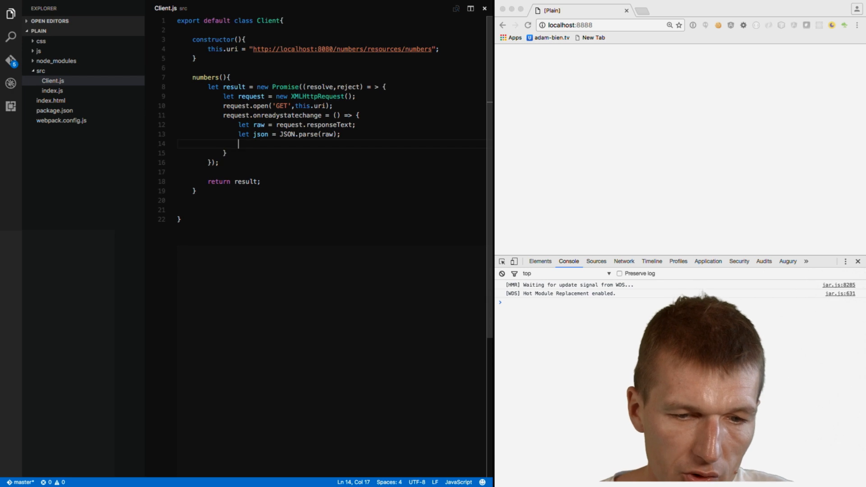
- Add resolve(json) and request.send() to Client.js, then switch back to index.js
text(resolve)
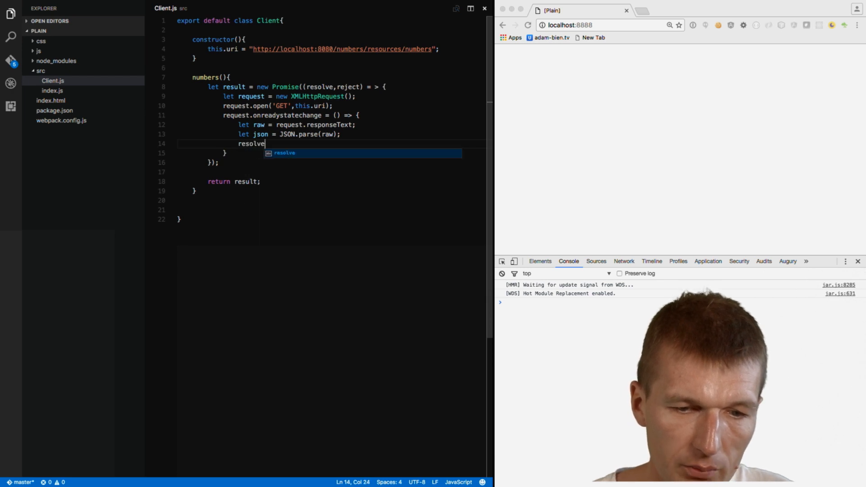
text((json);)
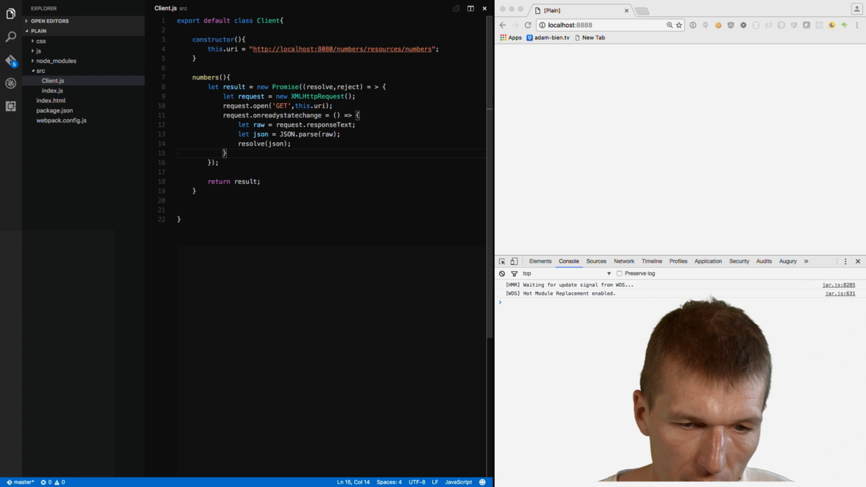
text(request.send;)
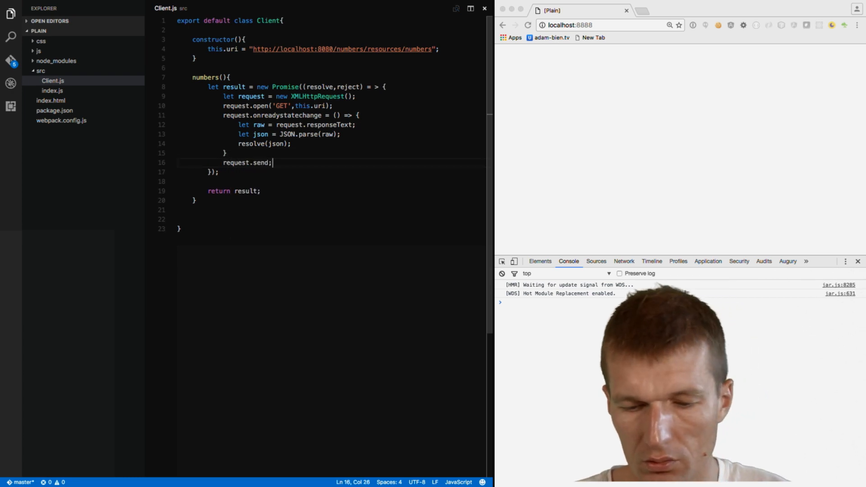
text(())
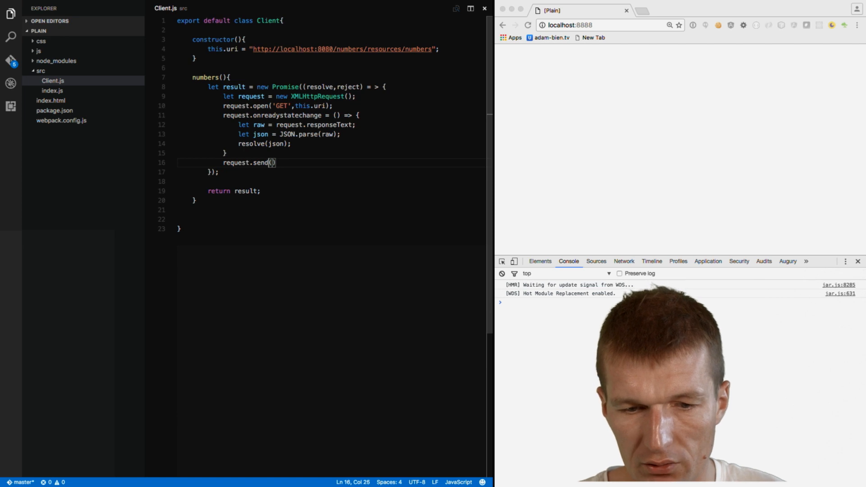
text(;)
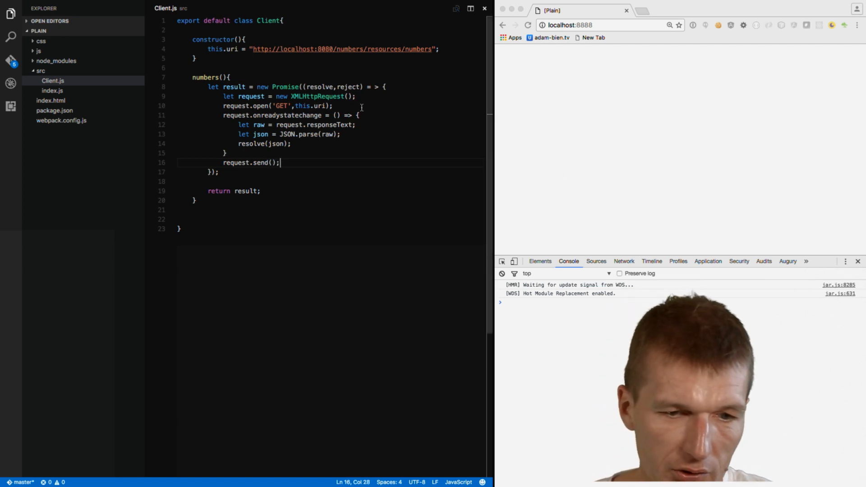
click(52, 90)
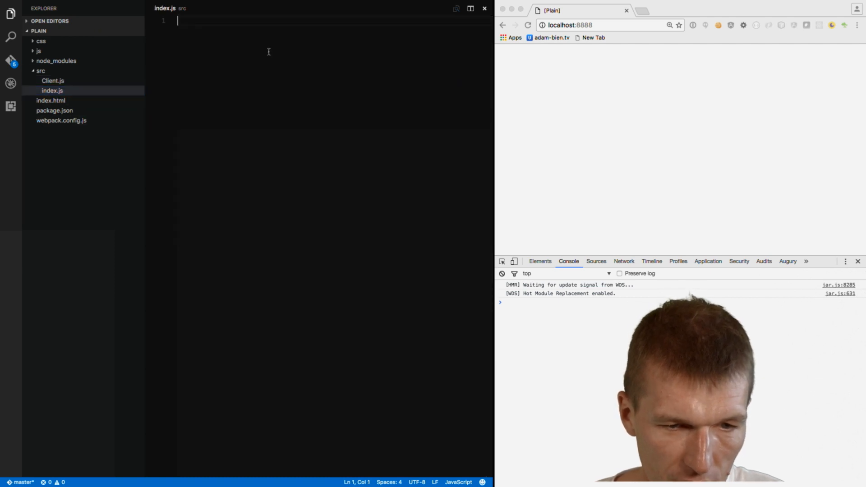
- Type import Client from './Client'; on line 1 of index.js
text(import Client from '.)
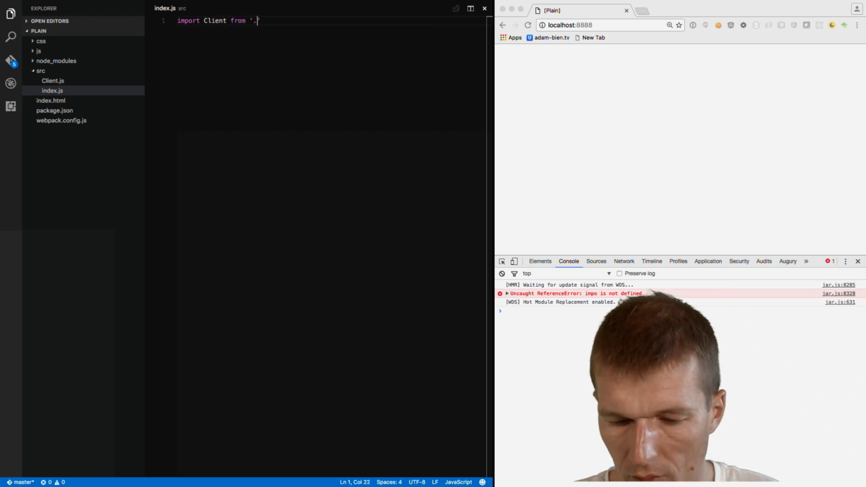
text(/Client)
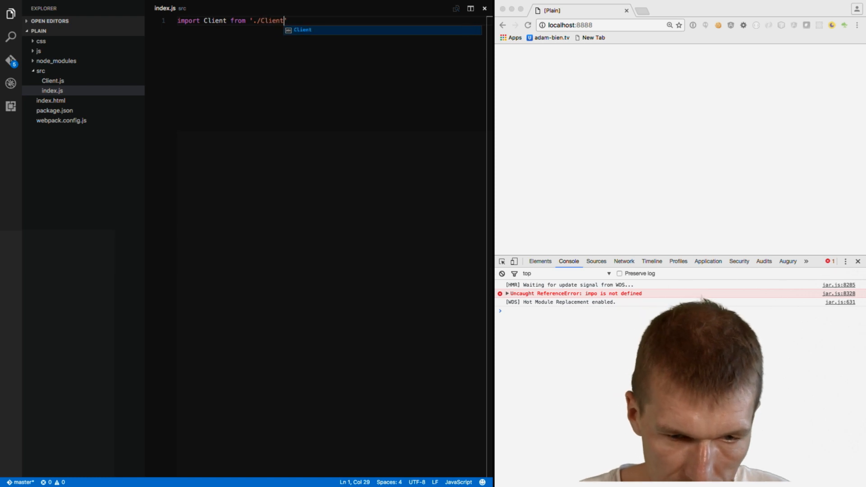
text(;)
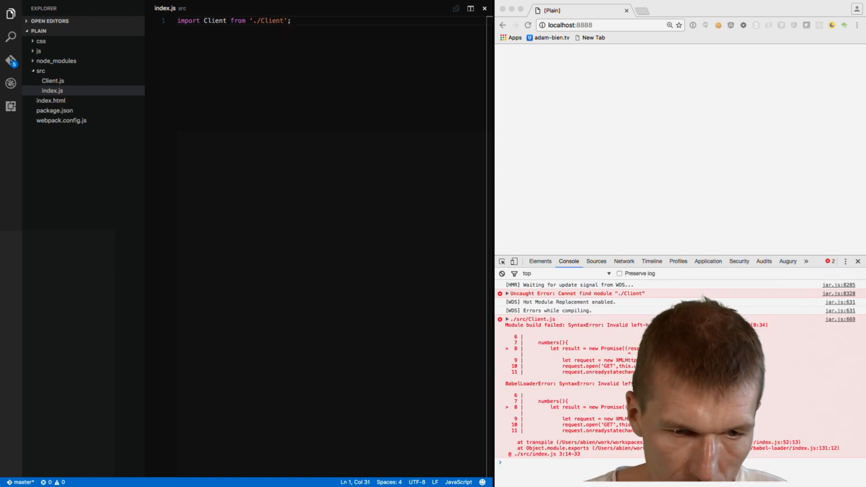
- Declare a List class whose constructor sets this.client = new Client()
text(clas)
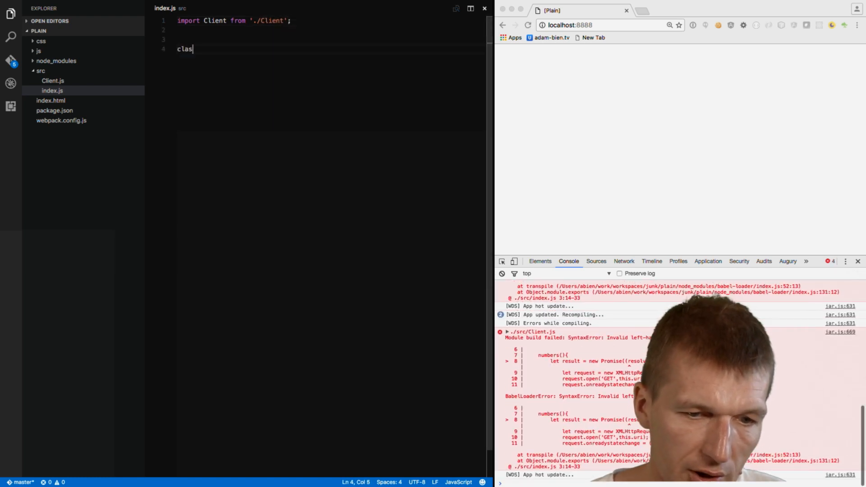
text(s List)
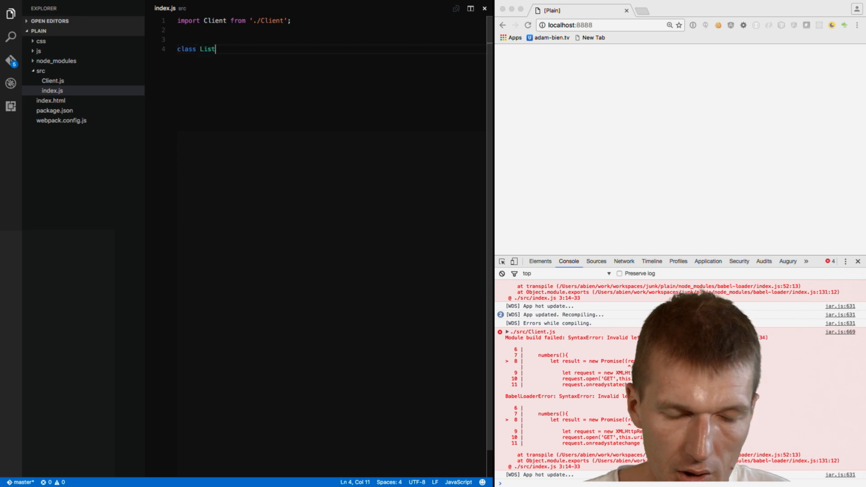
text({)
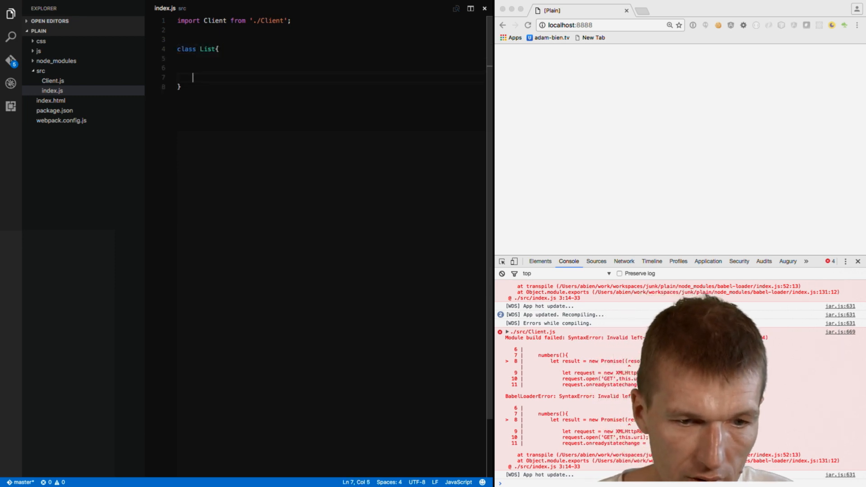
text(constructor)
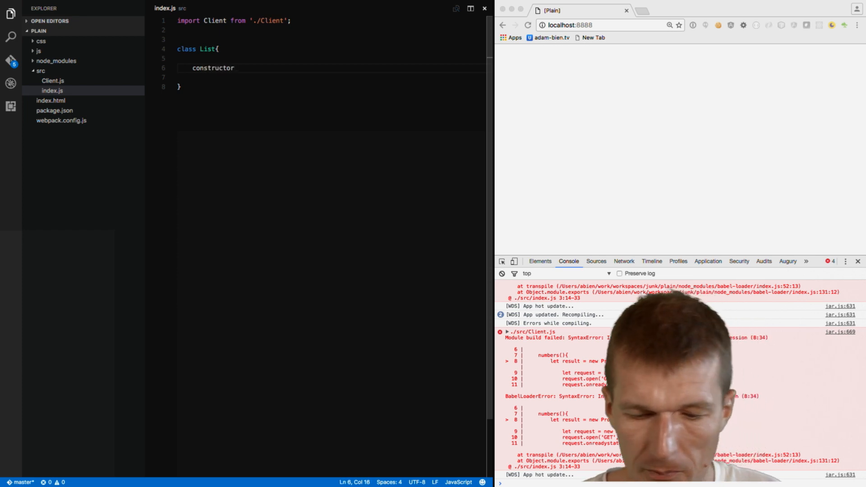
text((){)
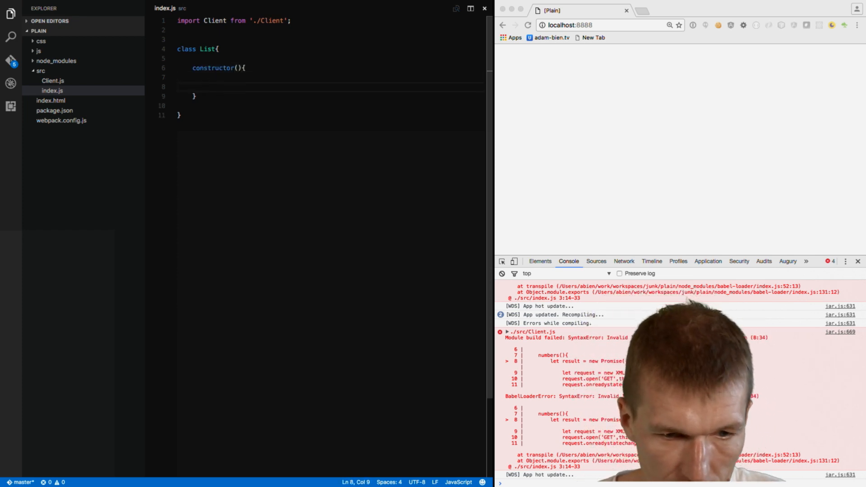
text(this.c)
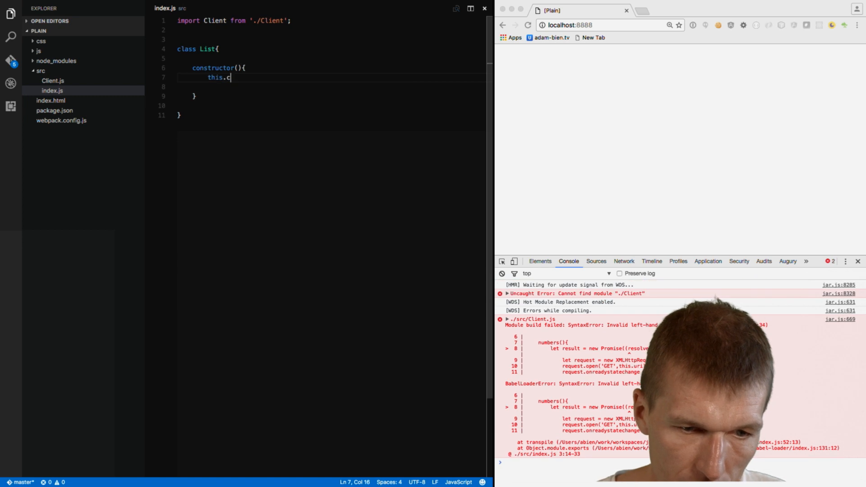
text(lient = new)
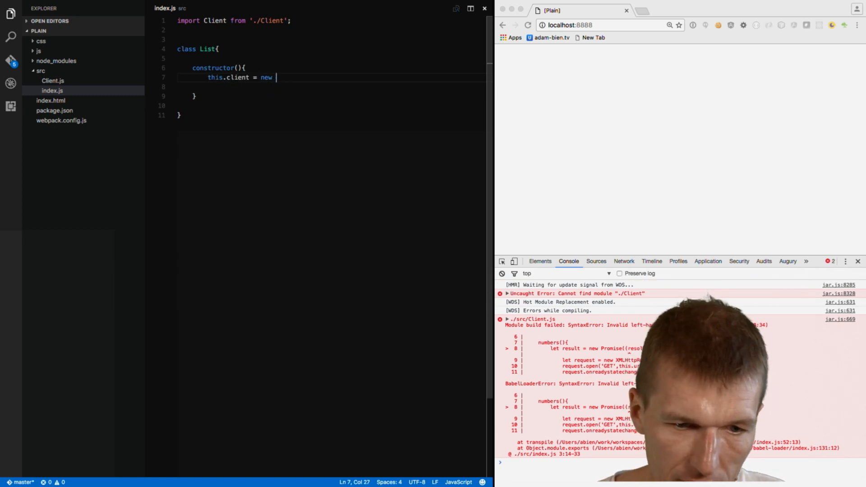
text(Client();)
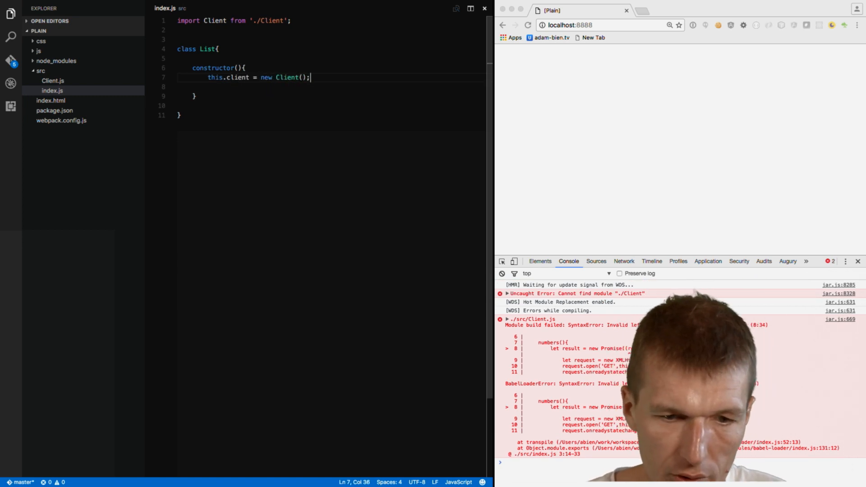
- Set this.root to document.getElementById('app') in the constructor
click(51, 100)
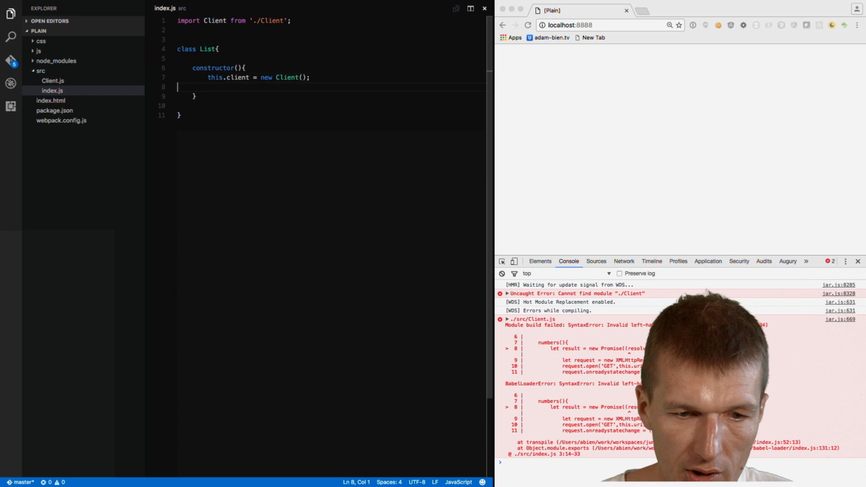
text(this.root)
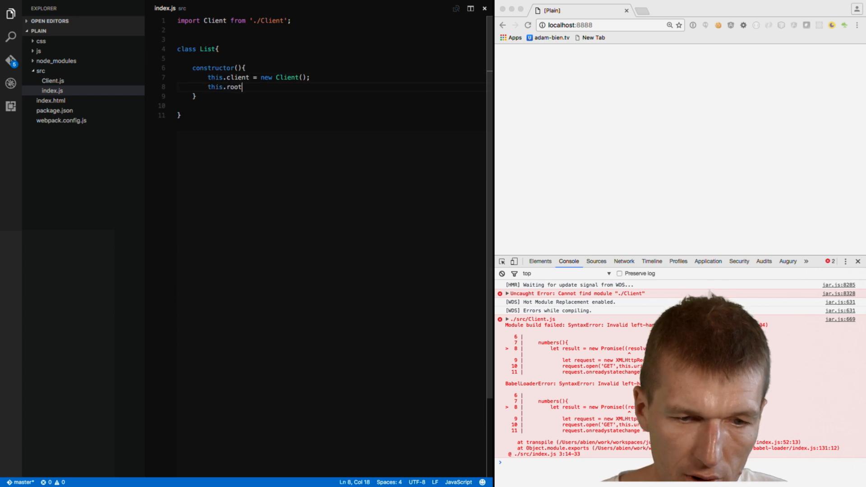
text(= docume)
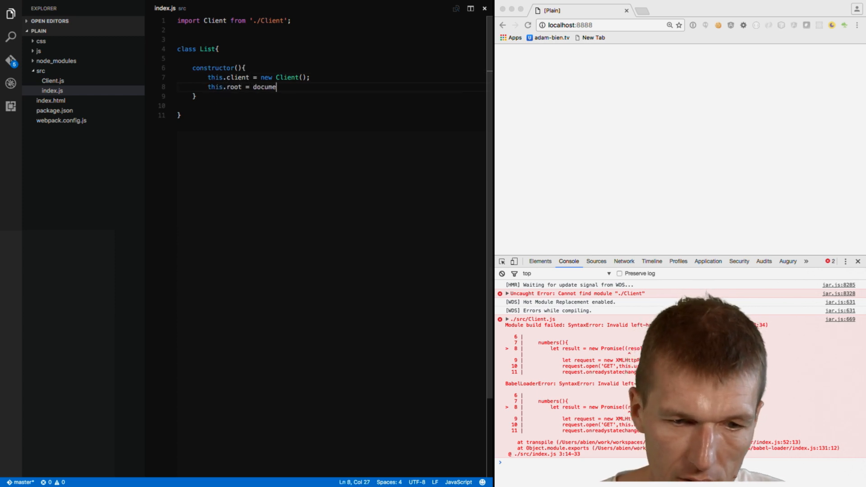
text(nt.get)
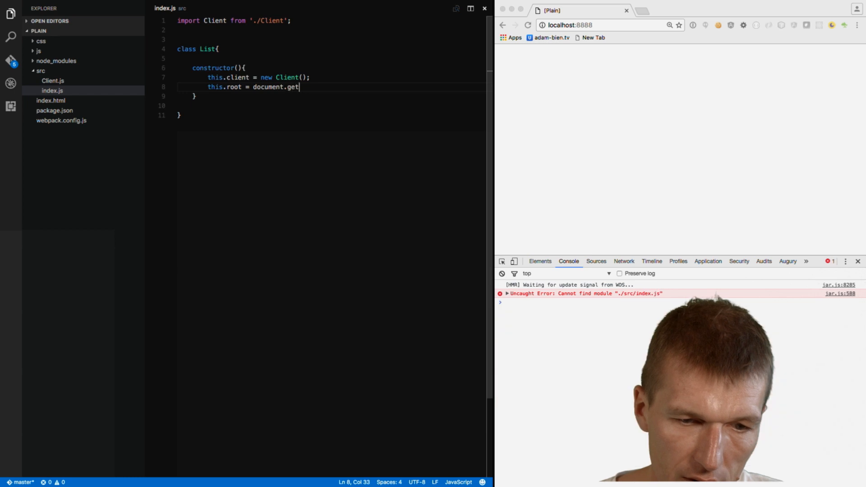
text(ElementByI)
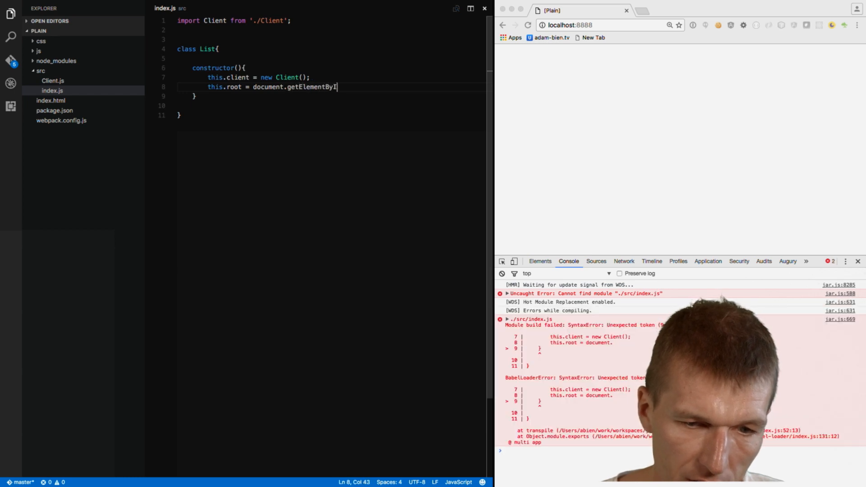
text(d();)
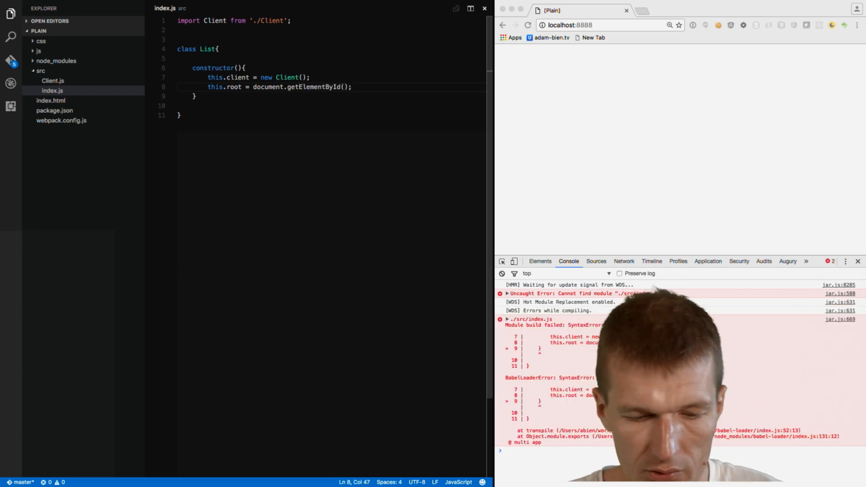
text('')
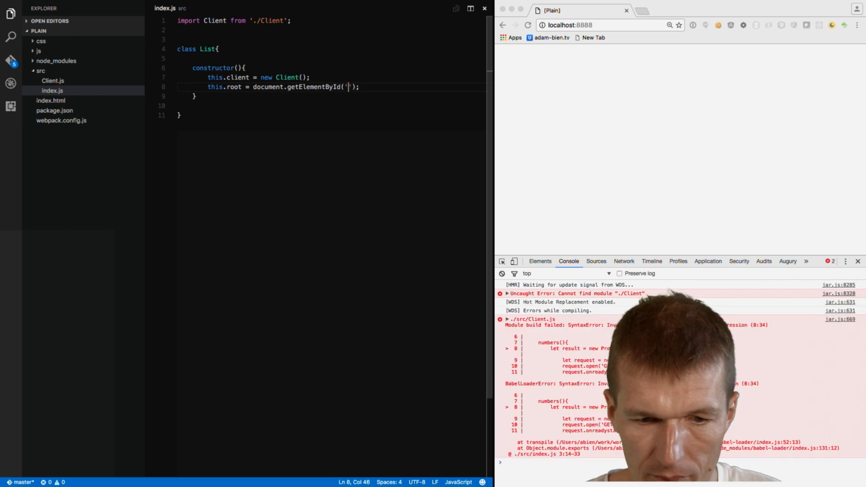
double_click(313, 86)
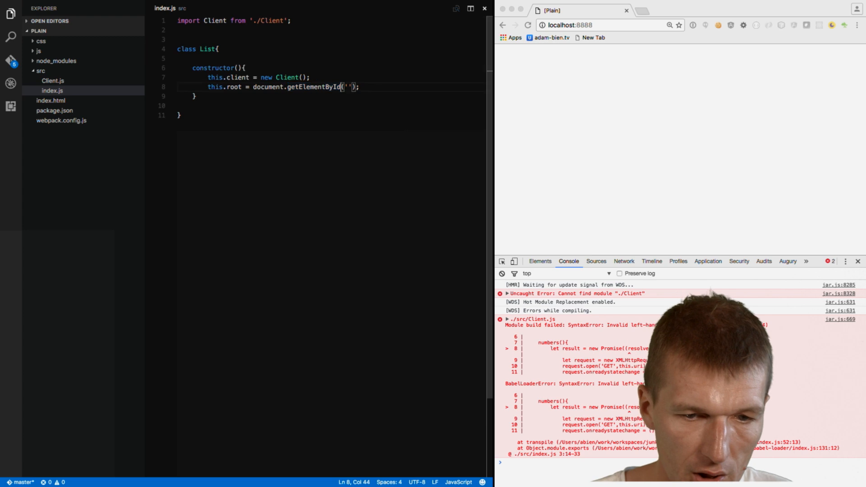
text(app)
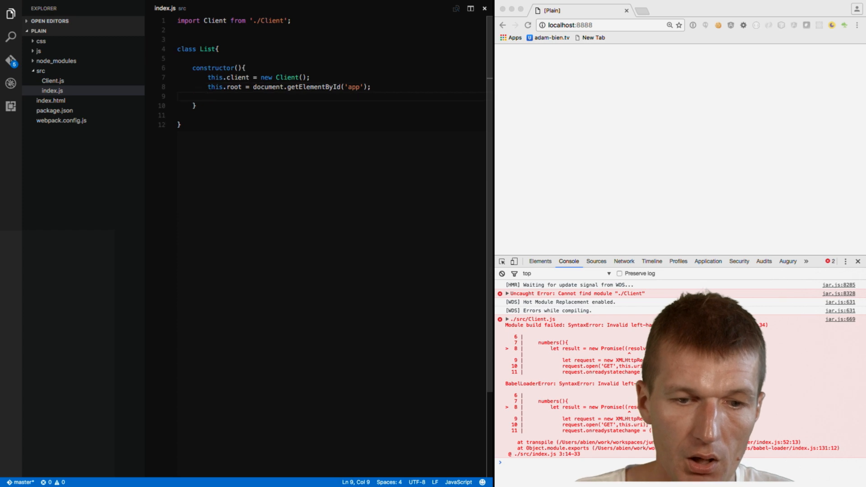
- Call this.client.numbers().then(n => this.render(n)) in the constructor
text(this.client.numbe)
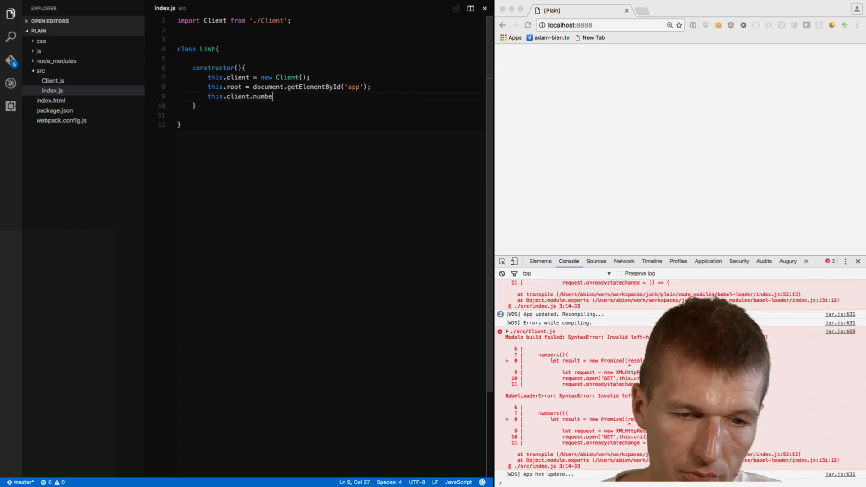
text(rs())
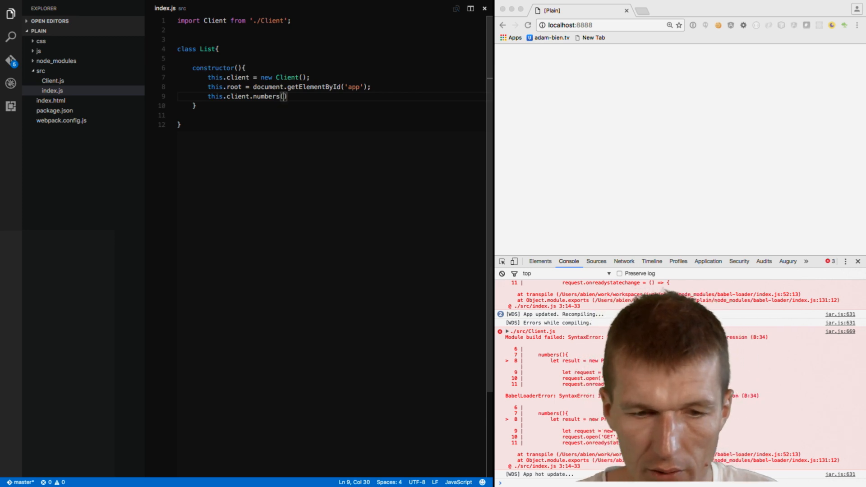
text(.then();)
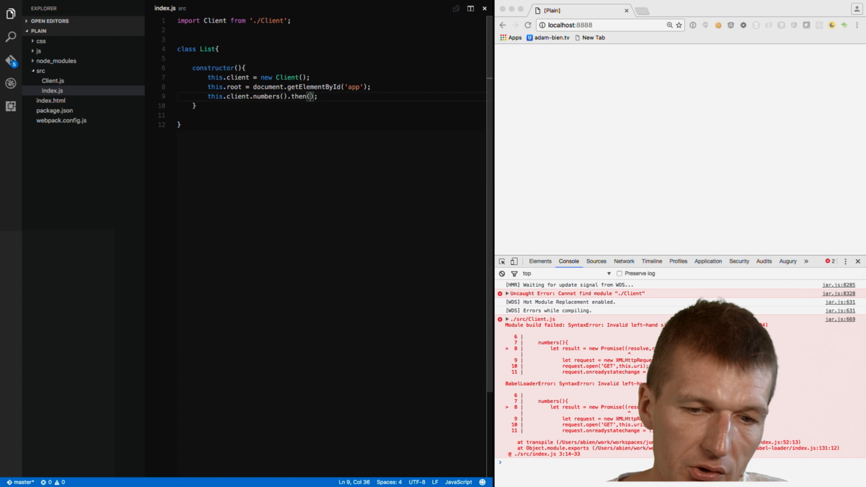
text(n =>)
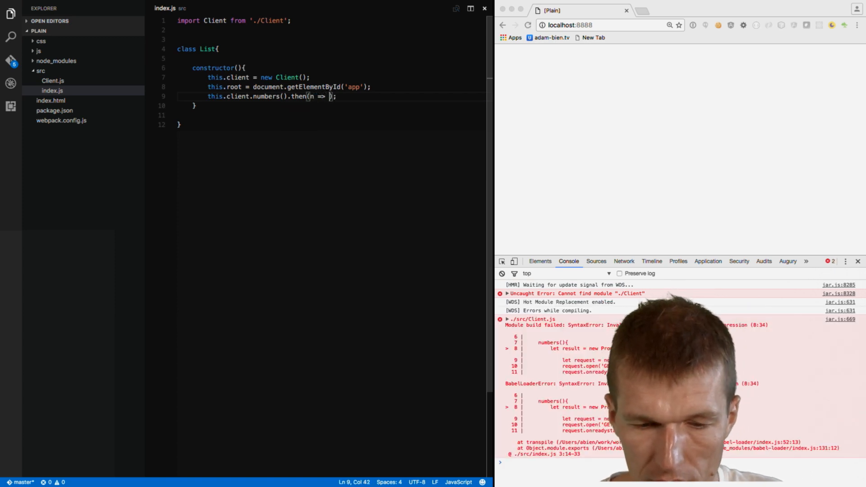
text(this.render)
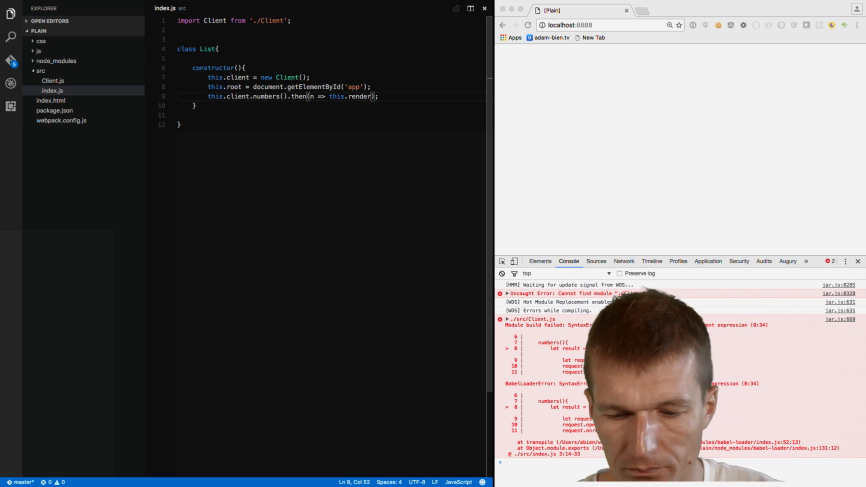
text((n)
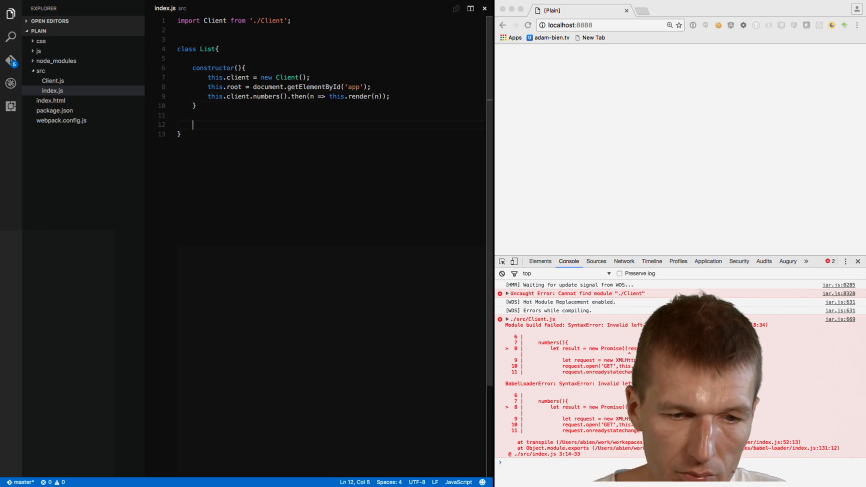
- Add render(numbers) mapping each number n to this.el('div', n)
text(render())
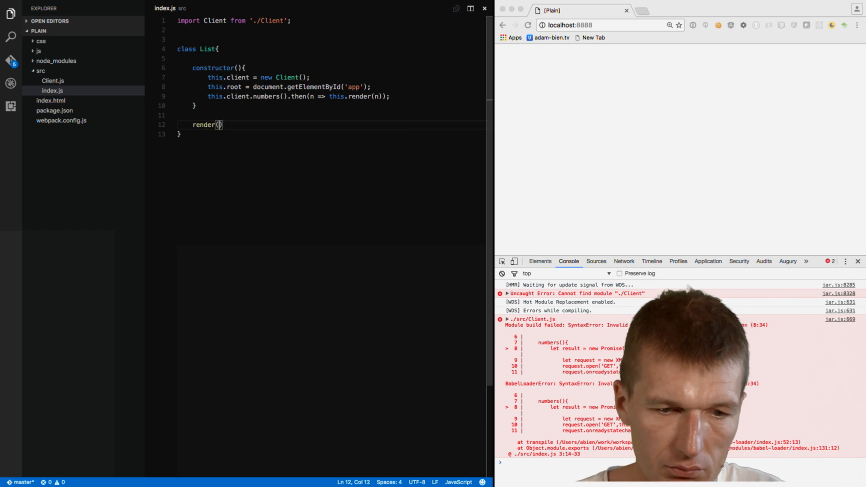
text(numbers)
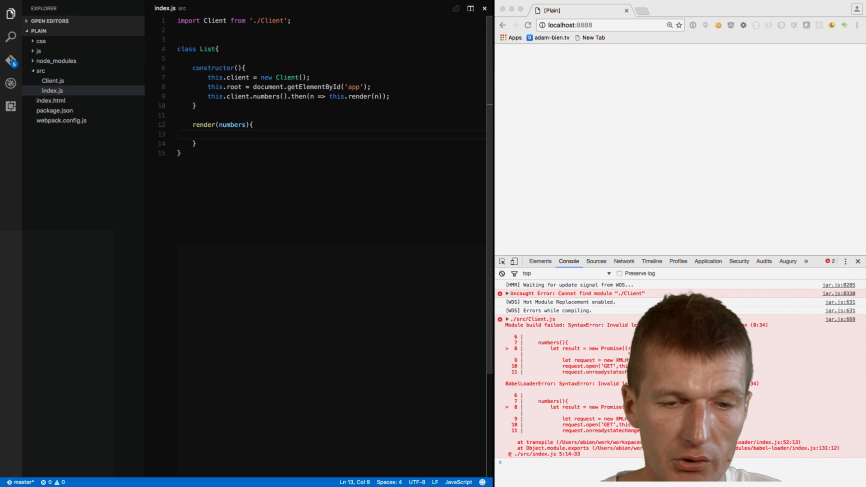
text(numbers.map)
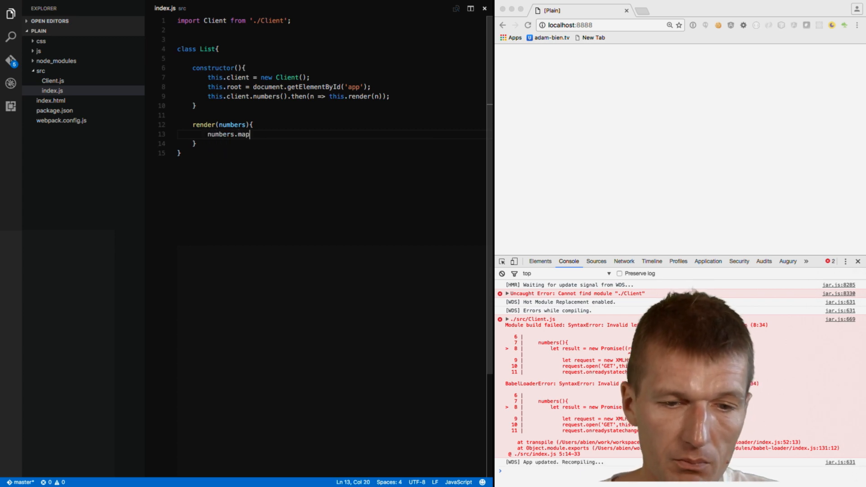
text(();)
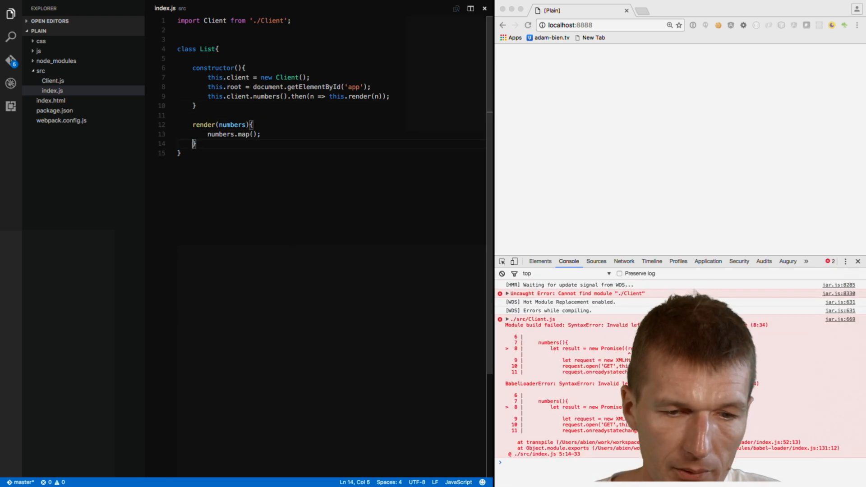
text(n =>)
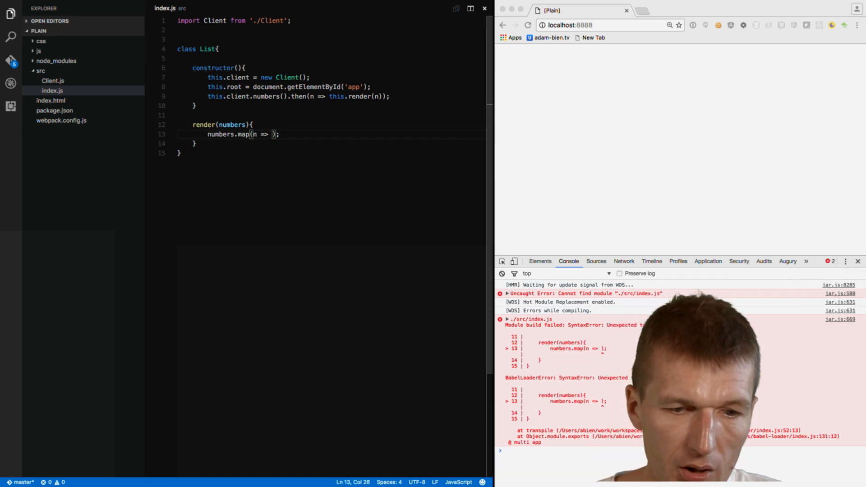
text(this.e)
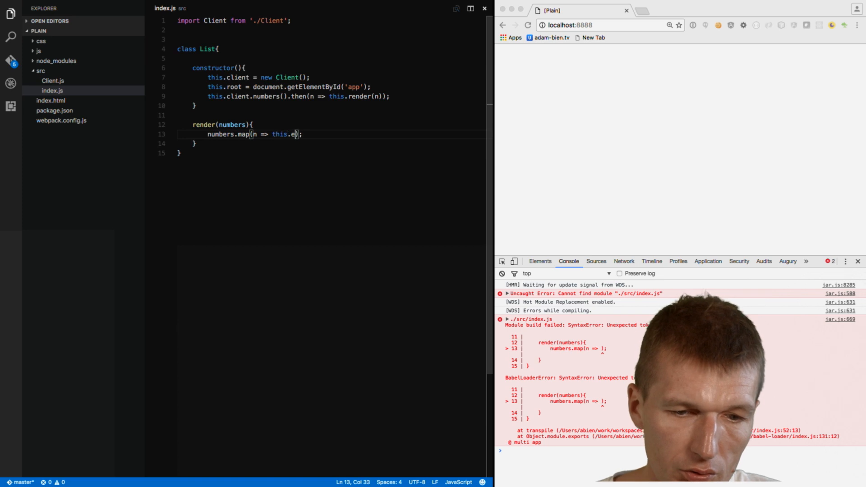
text(('div)
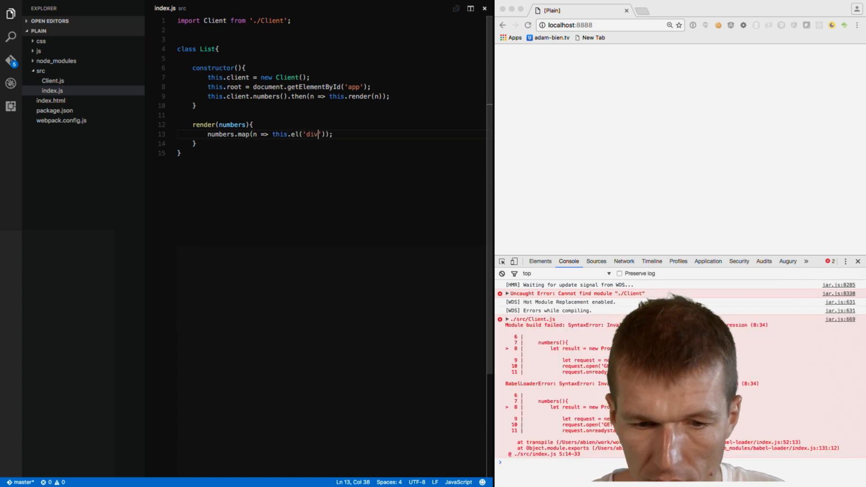
text(,n)
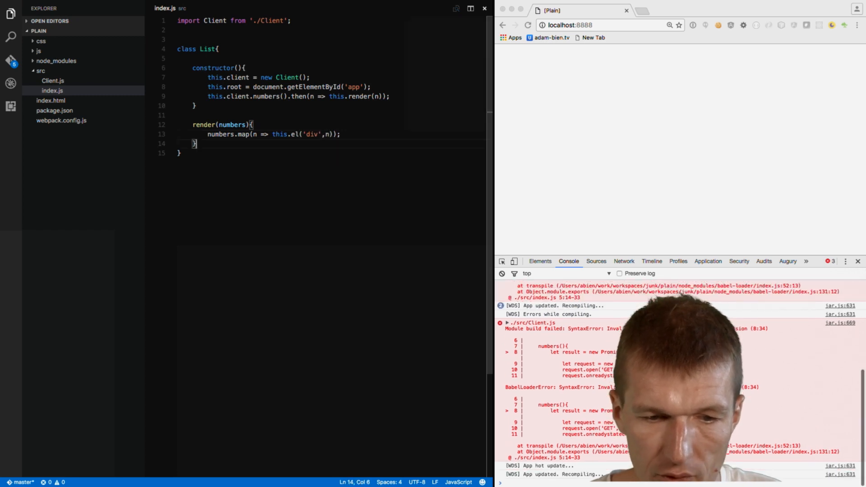
- Write the el(name, content) method calling document.createElement(name)
text(el)
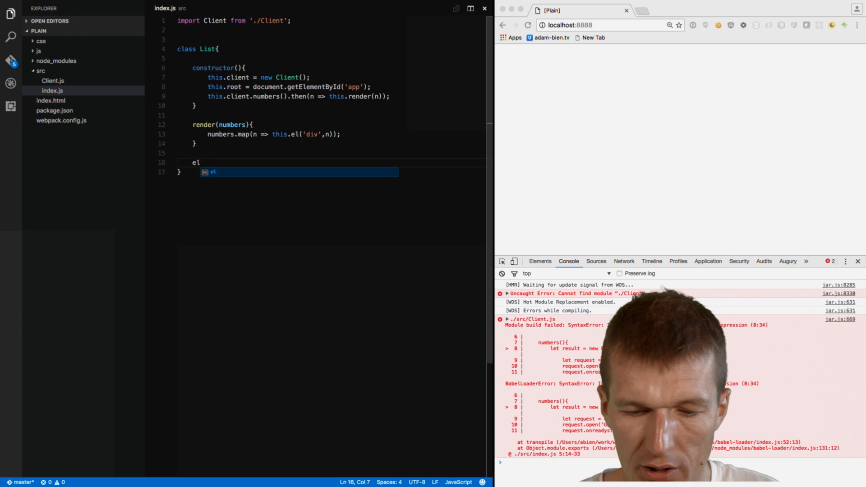
text((name,)
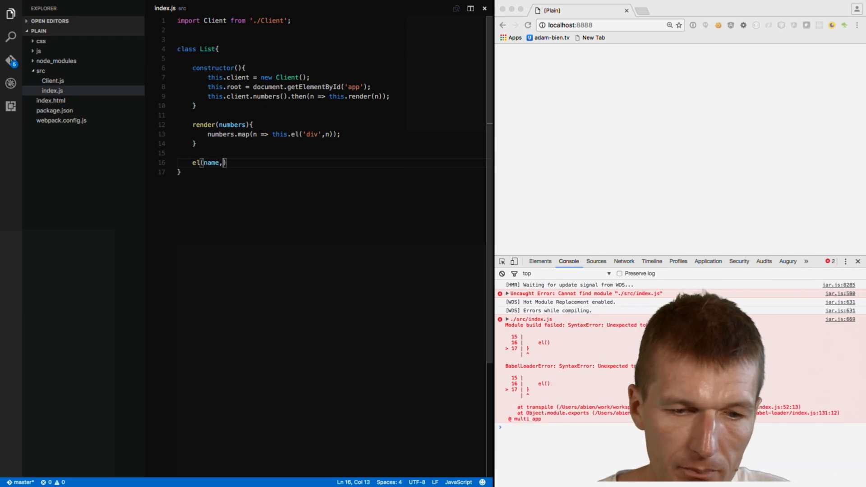
text(content)
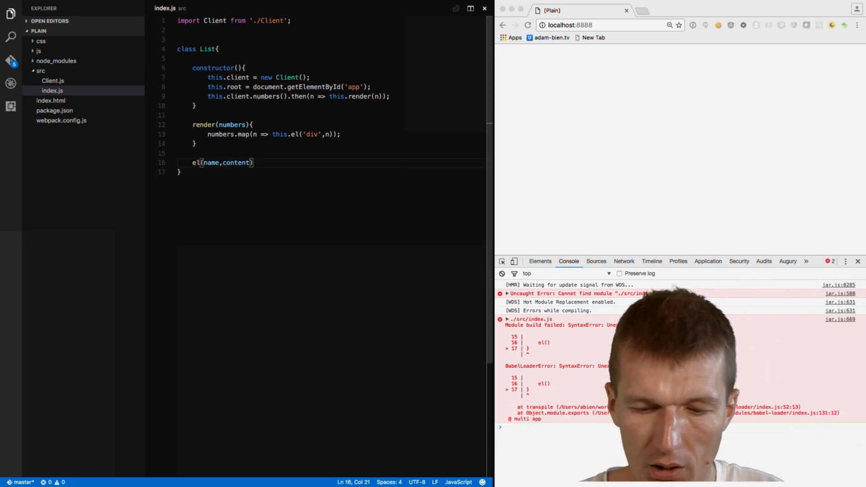
text({)
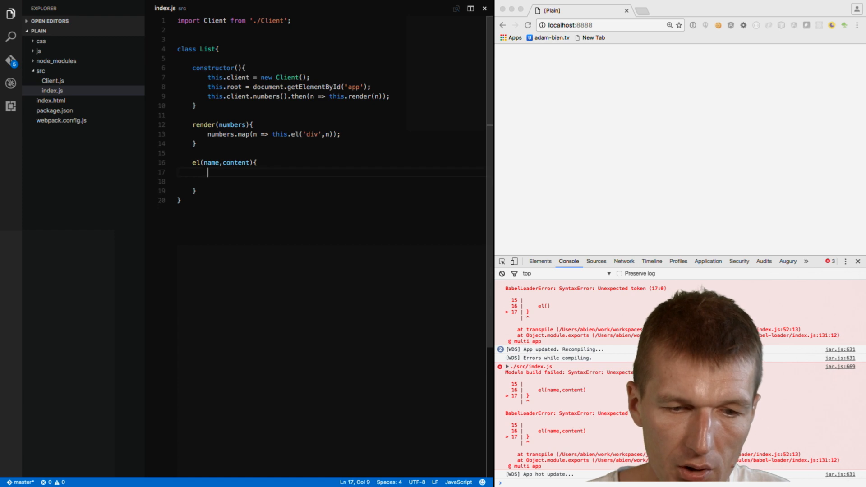
text(document.)
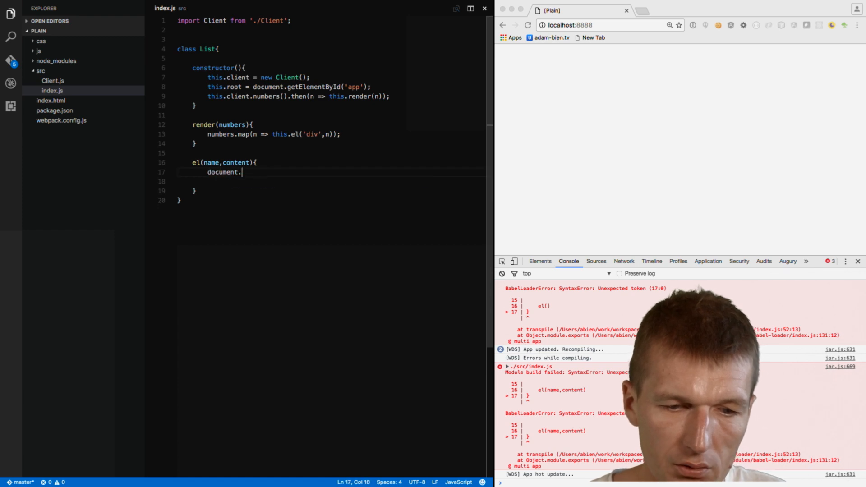
text(createElement();)
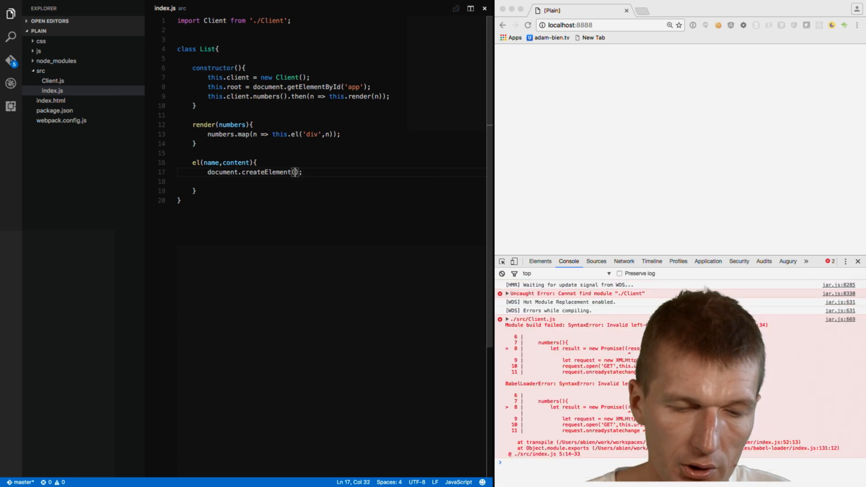
text(name)
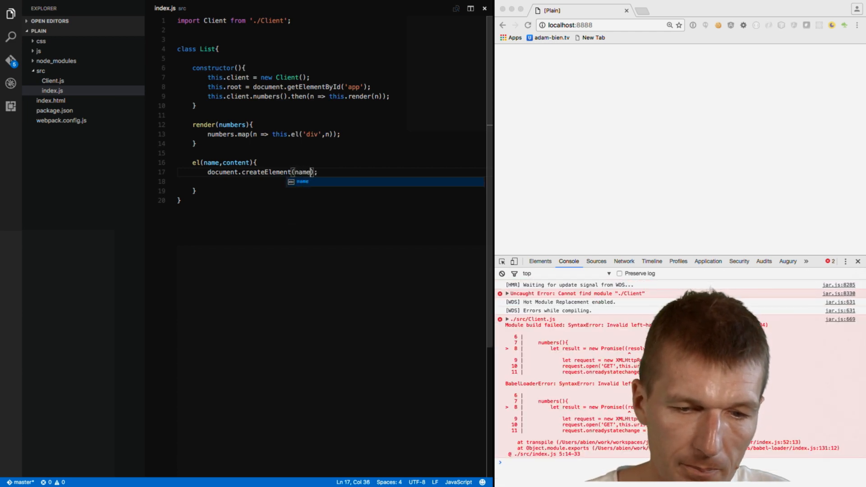
- Store the result in element, set its textContent to content, and dismiss Save As
text(let)
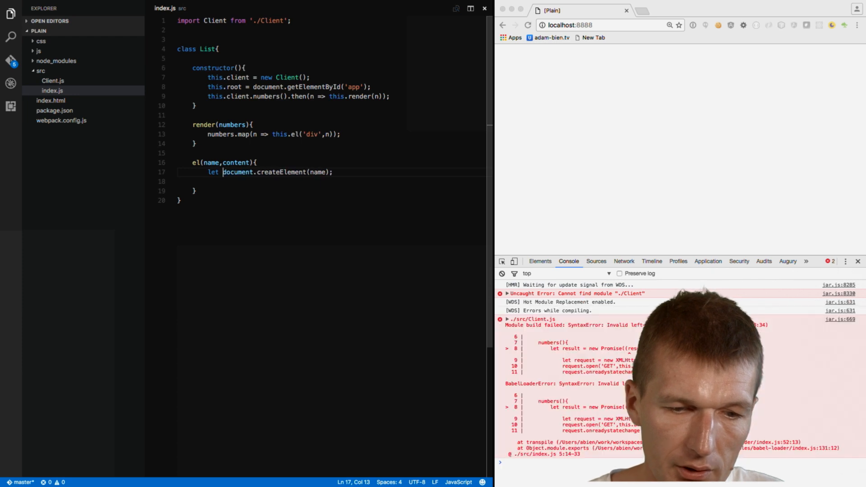
text(element =)
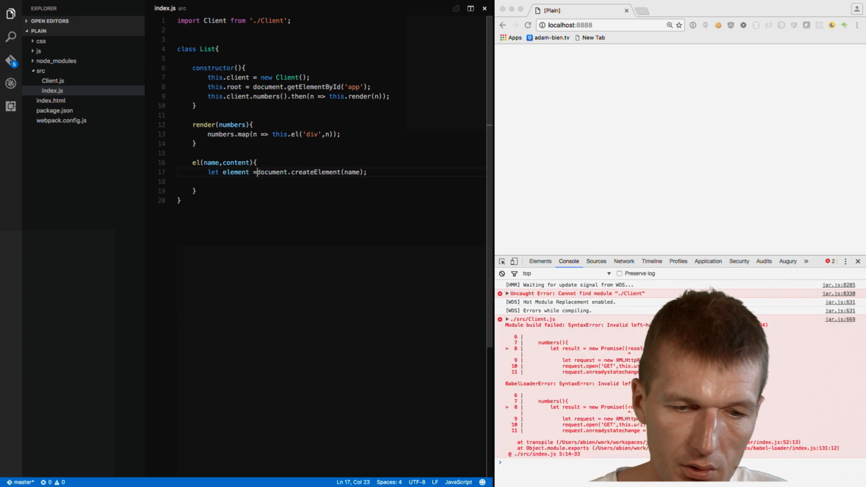
text(elel)
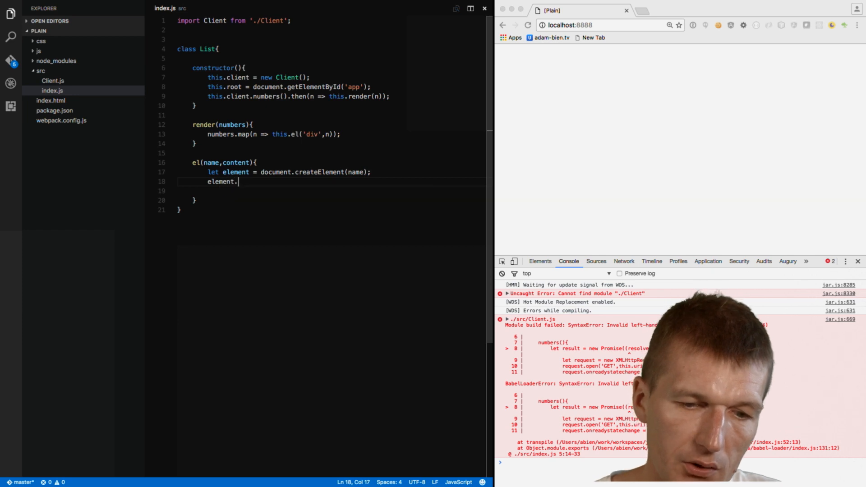
text(textConte)
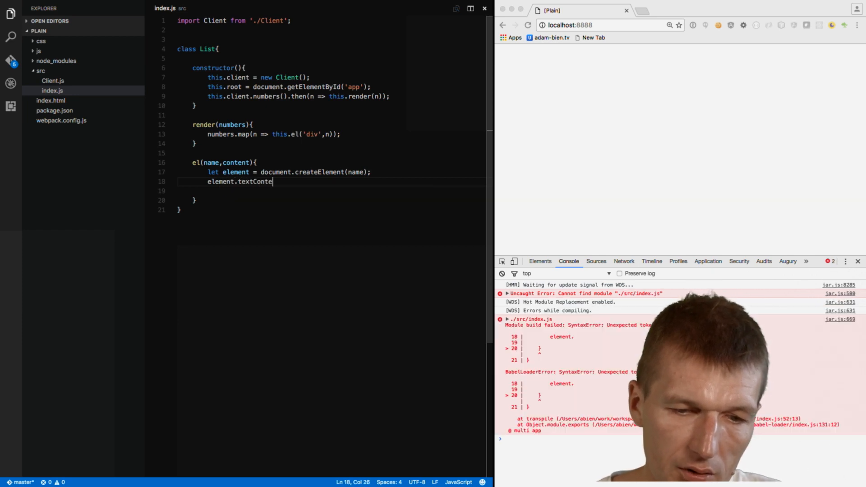
text(nt = content;)
click(331, 191)
text(return element;)
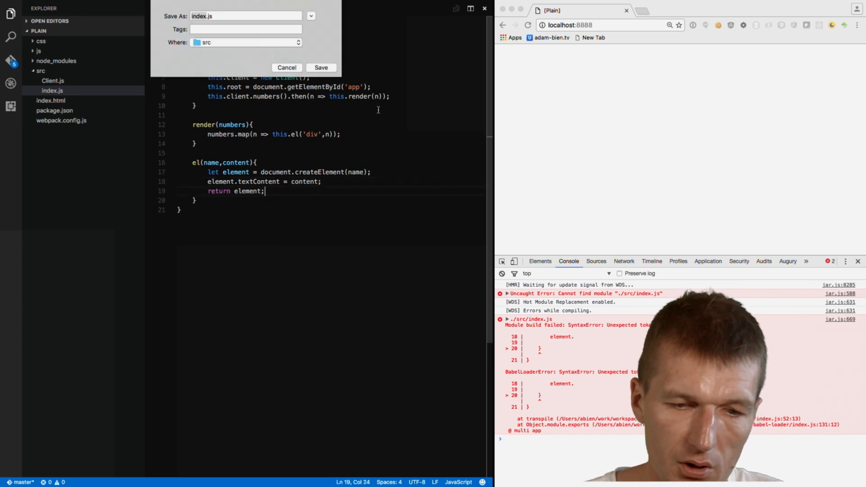
click(320, 67)
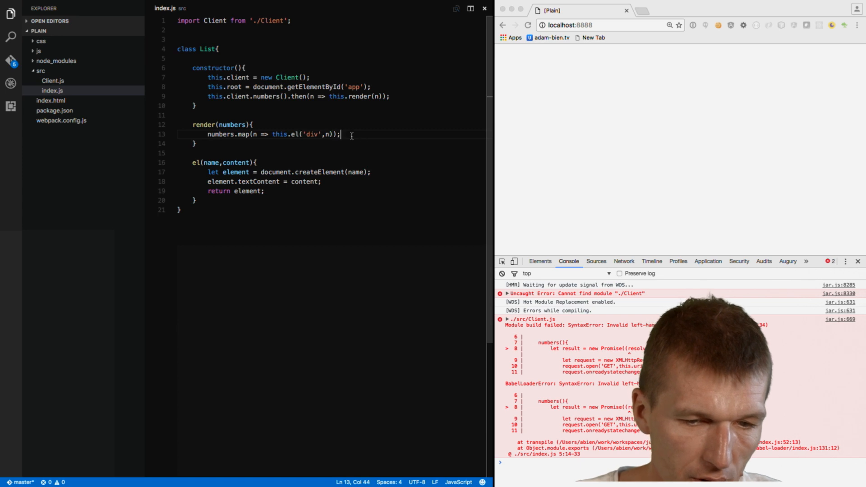
- Chain .forEach((e) => { this.root.appendChild(e); }) onto the numbers.map call in render()
key(Backspace)
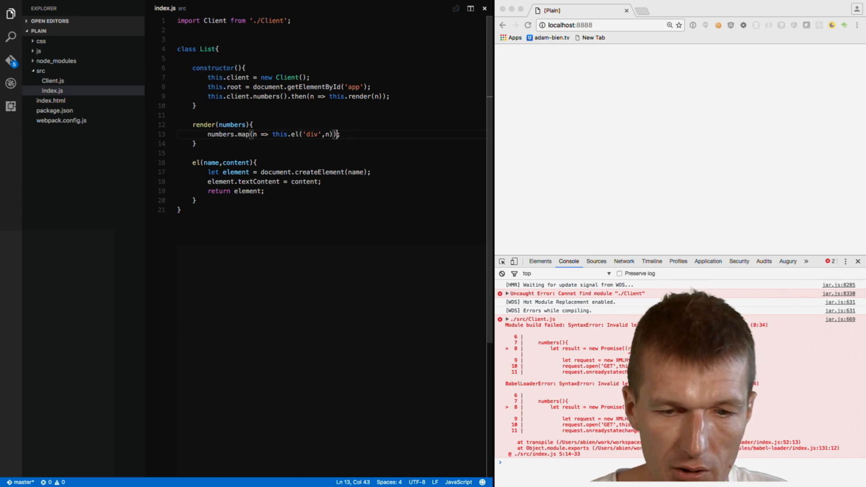
text(.forEach;)
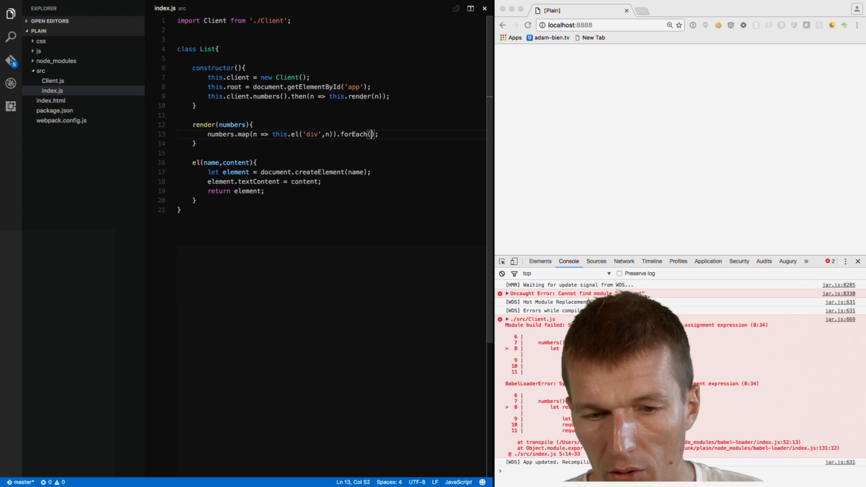
text(e =>)
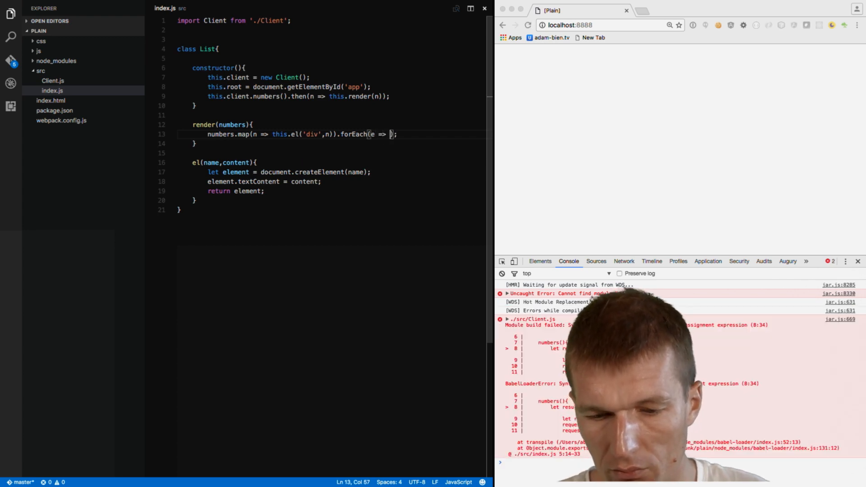
text({})
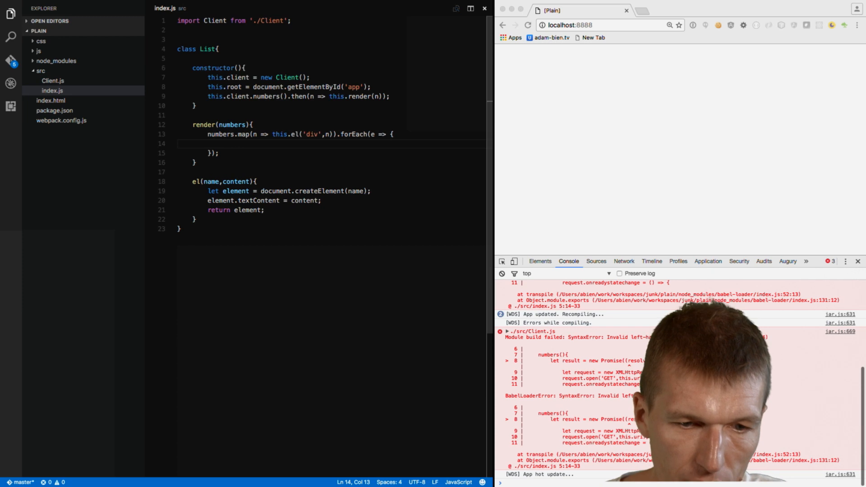
text(this.root.append)
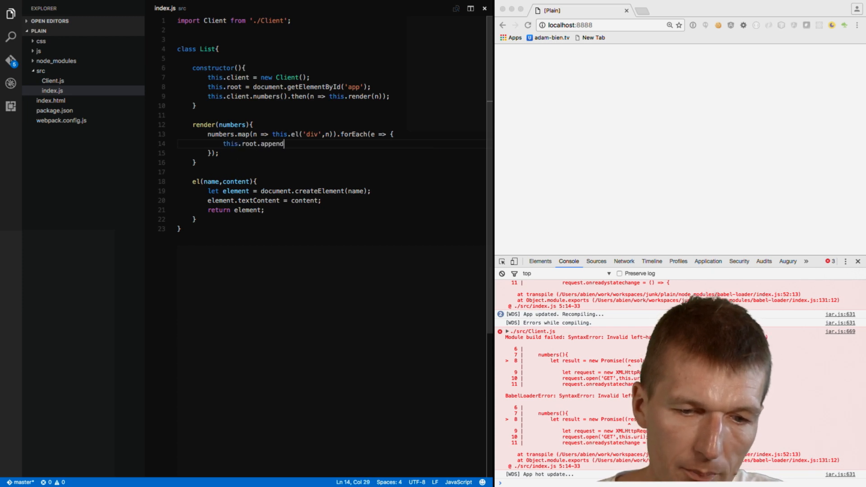
text(Child();)
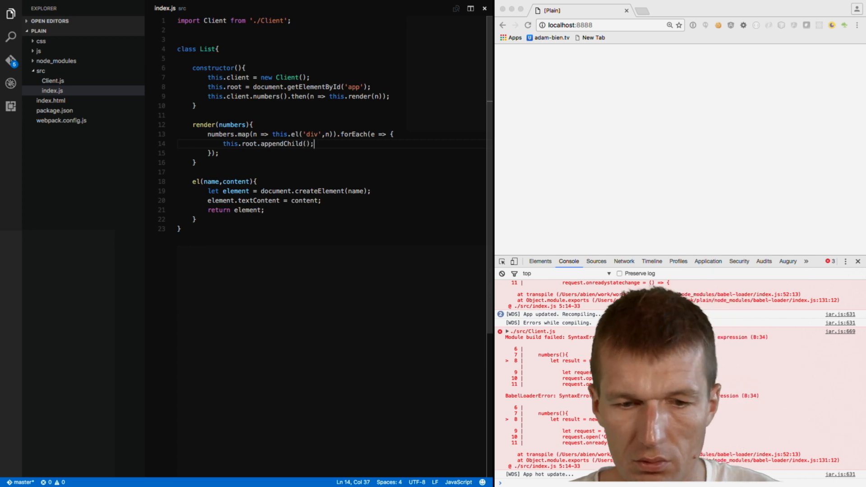
text(e)
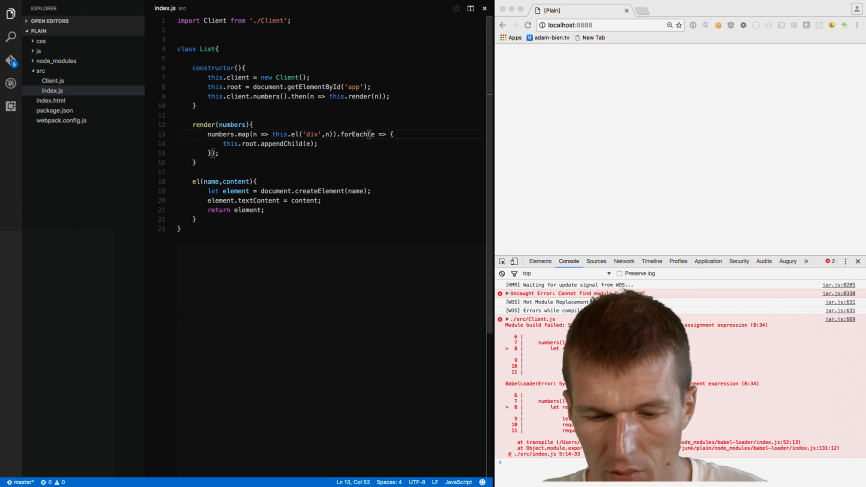
text(())
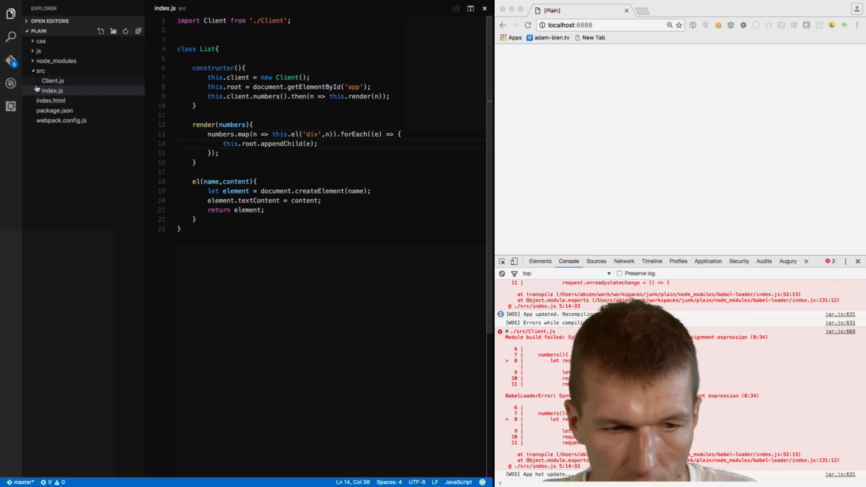
- Fix the numbers() promise in Client.js, then reopen index.js
click(52, 81)
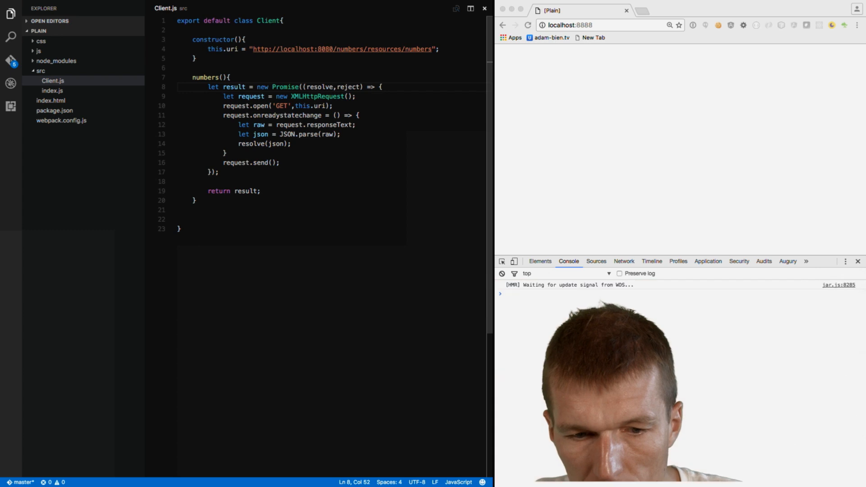
click(355, 87)
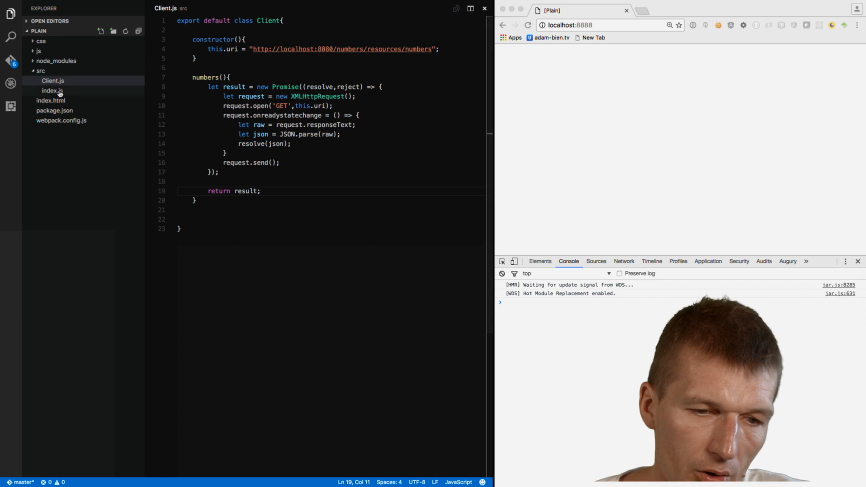
click(52, 90)
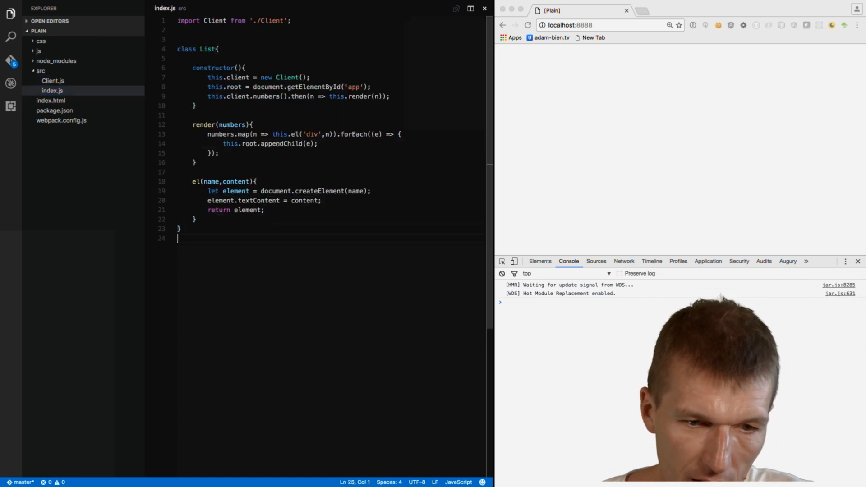
- Add new List(), inspect #app in Chrome, and render p elements instead of divs
text(new List();)
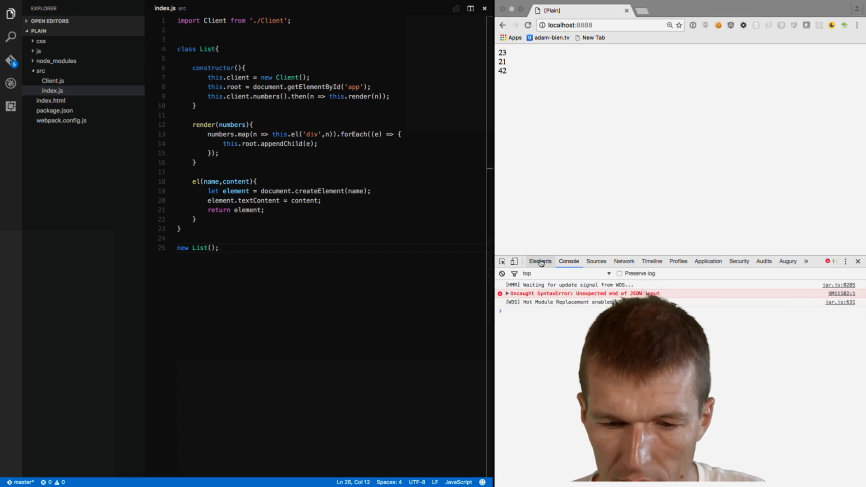
click(539, 260)
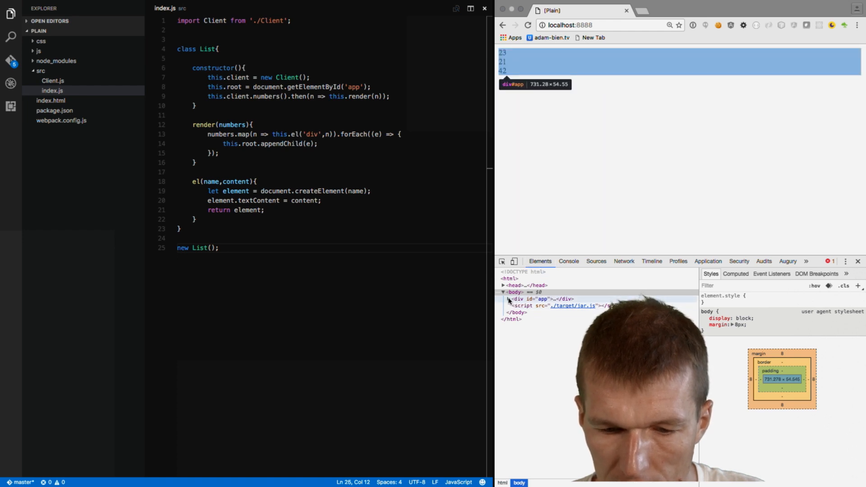
click(503, 298)
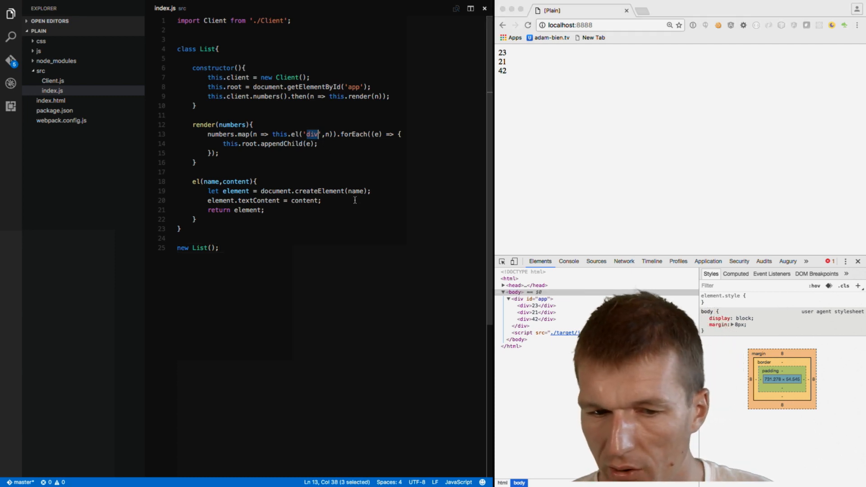
text(p)
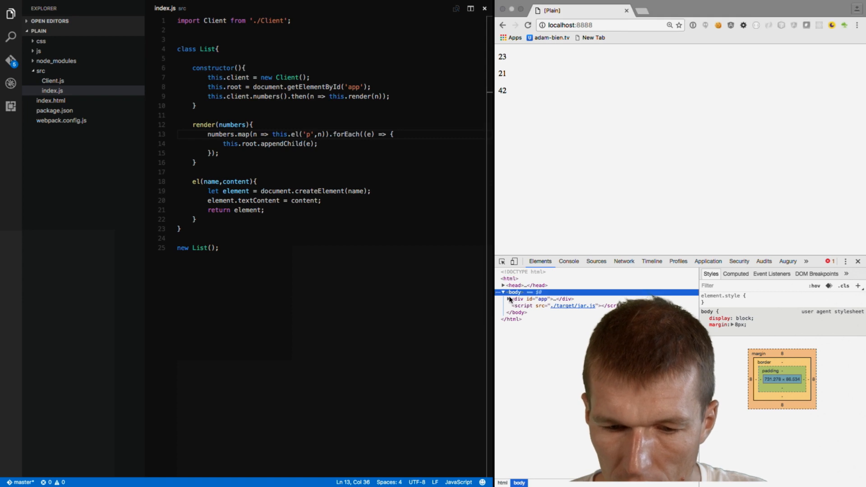
click(510, 299)
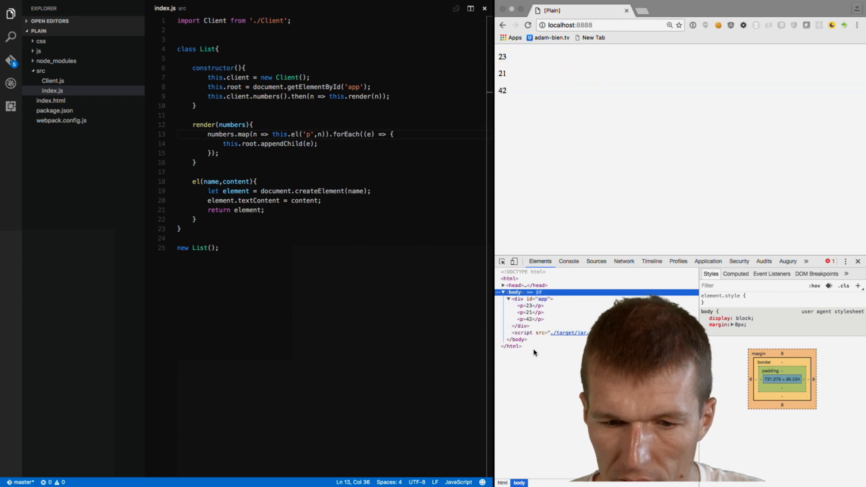